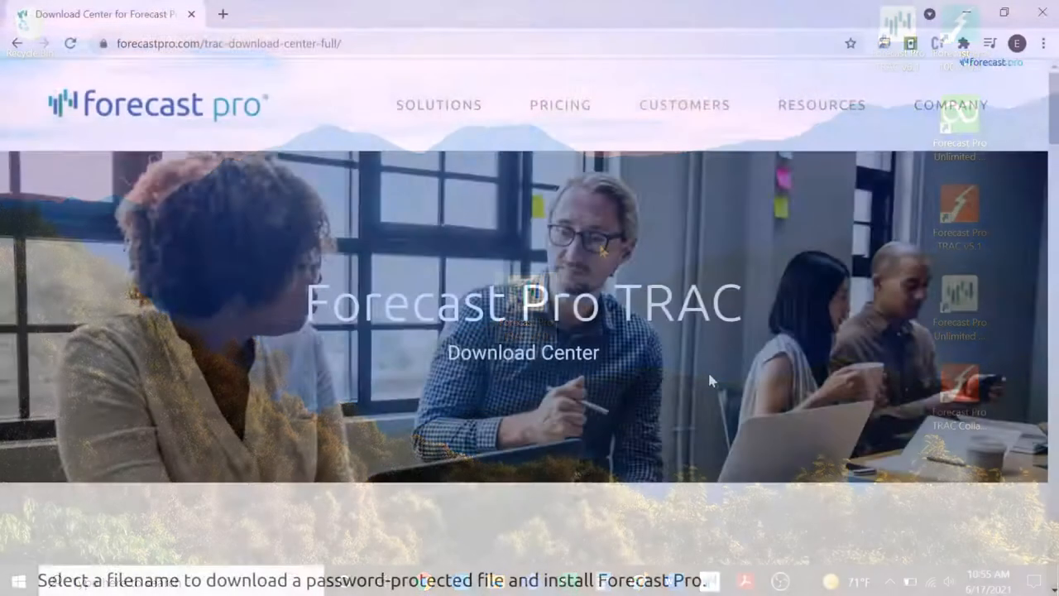
Open Tutorial - Basics.FPZip from Your Projects, showing the Total override grid and graph
{"action": "scroll", "scroll_direction": "down", "scroll_amount": 3}
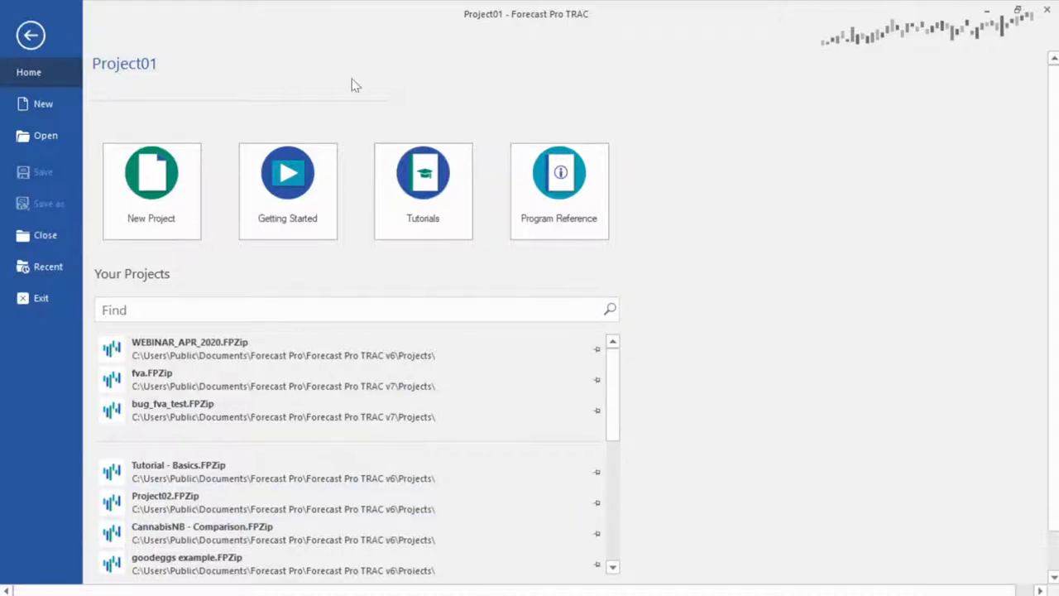
{"action": "mouse_move", "coordinate": [153, 191]}
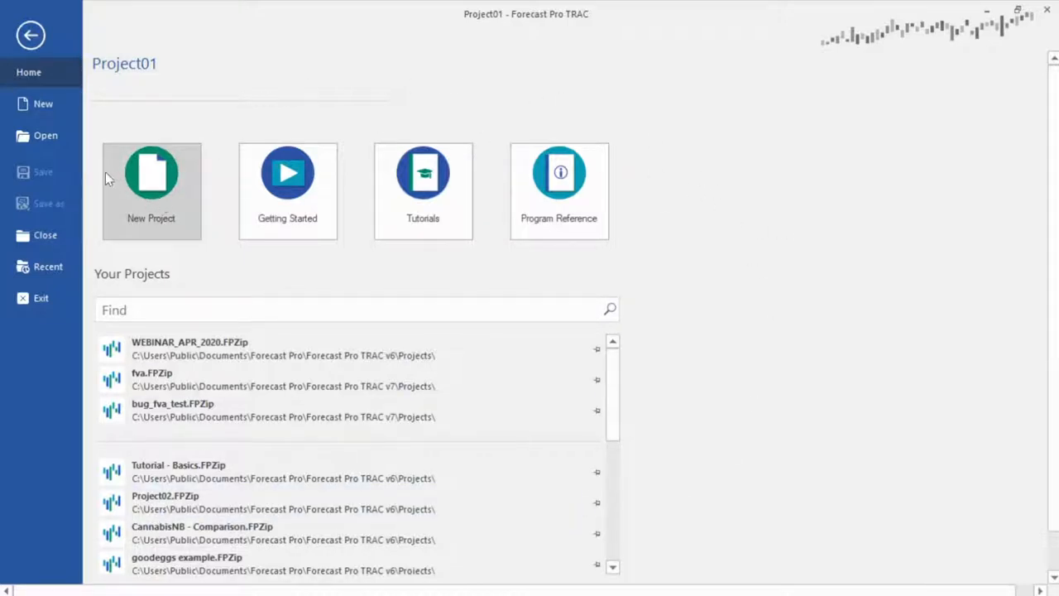
{"action": "left_click", "coordinate": [47, 135]}
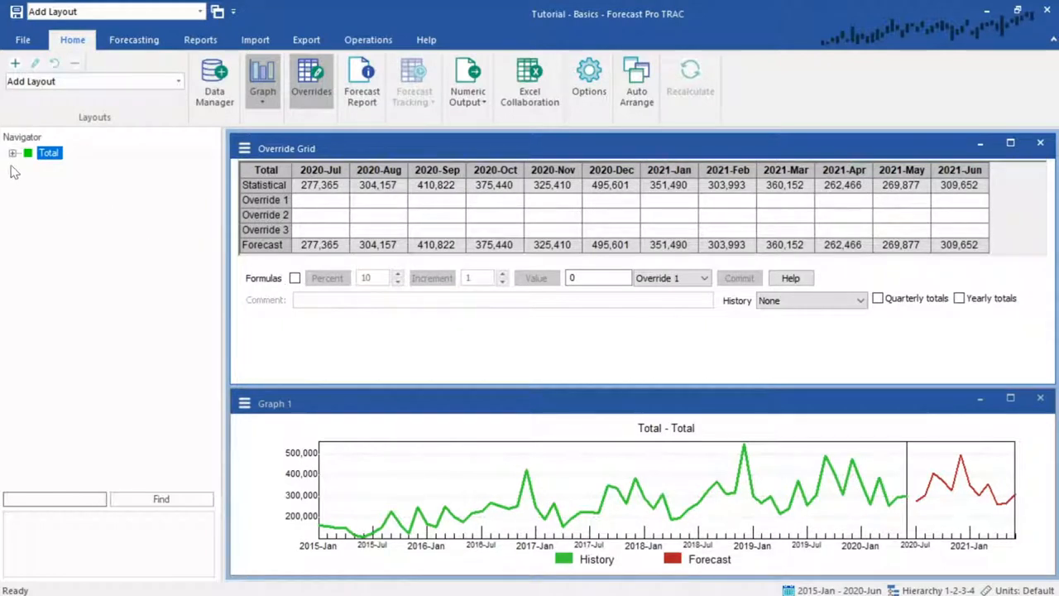
Expand Total and Cakes in the Navigator to reveal customers Food-King and Grocery-Land
{"action": "left_click", "coordinate": [14, 152]}
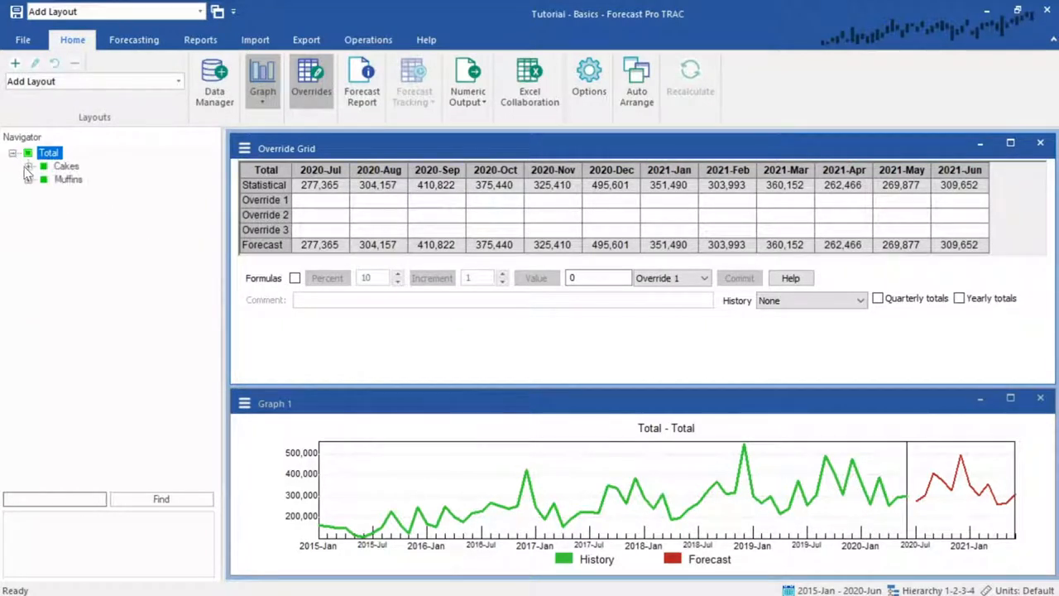
{"action": "left_click", "coordinate": [28, 165]}
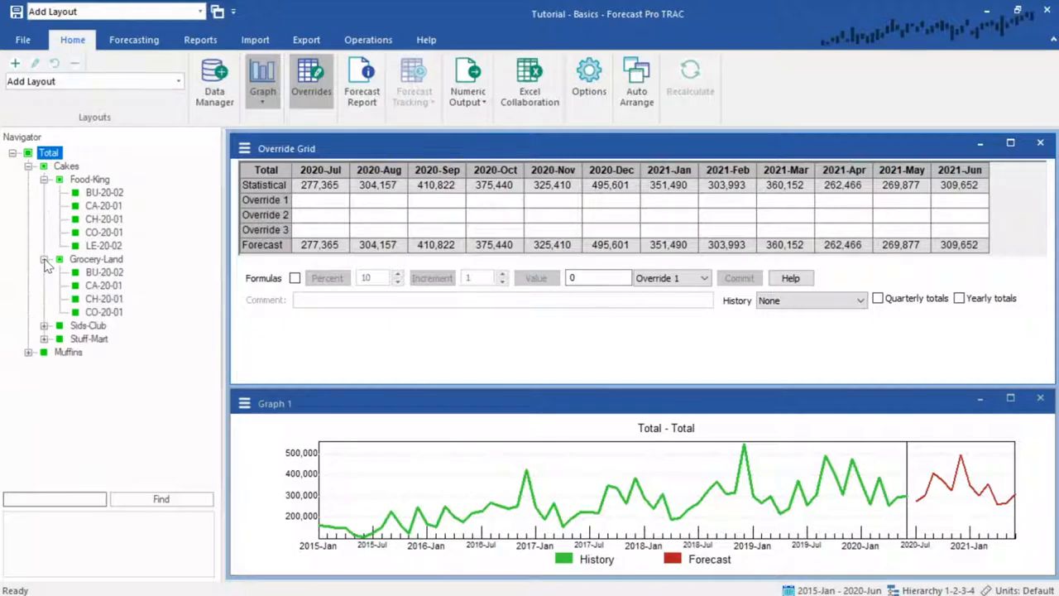
Browse the Forecasting, Export and Operations ribbons, then return to Home
{"action": "left_click", "coordinate": [132, 40]}
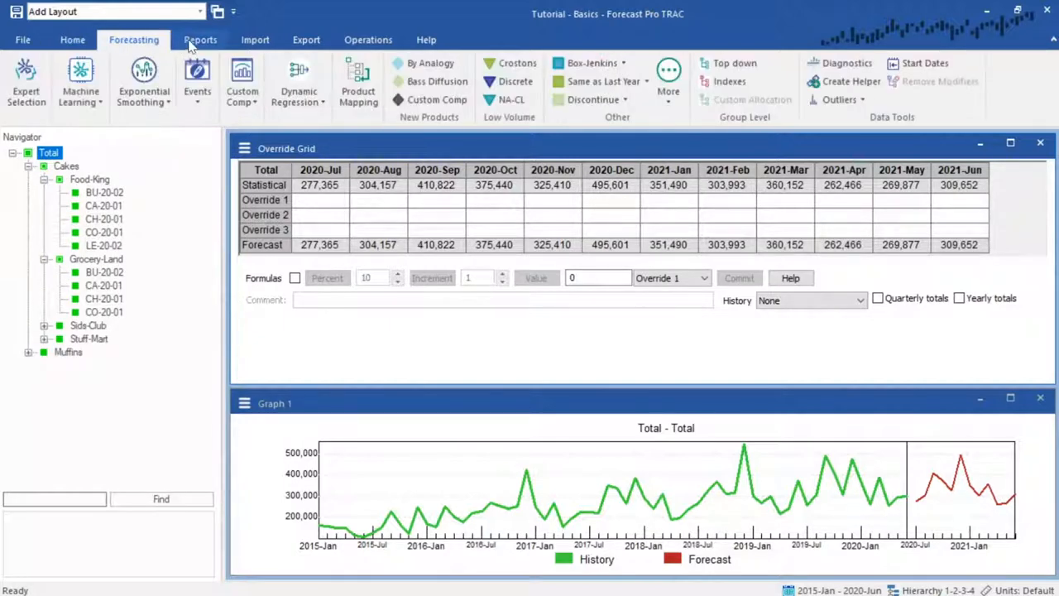
{"action": "left_click", "coordinate": [306, 40]}
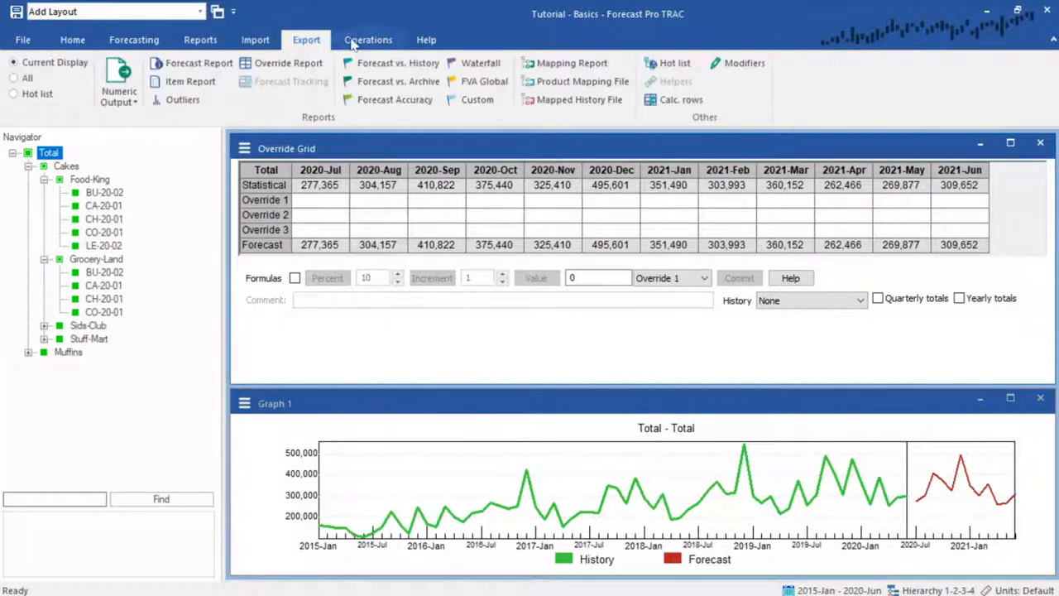
{"action": "left_click", "coordinate": [367, 40]}
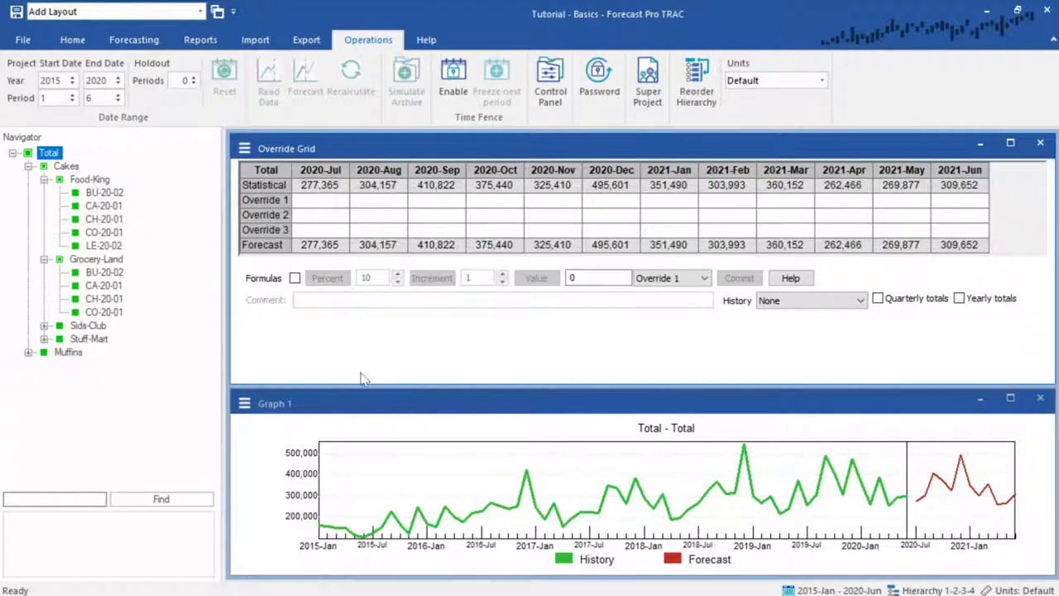
{"action": "mouse_move", "coordinate": [440, 350]}
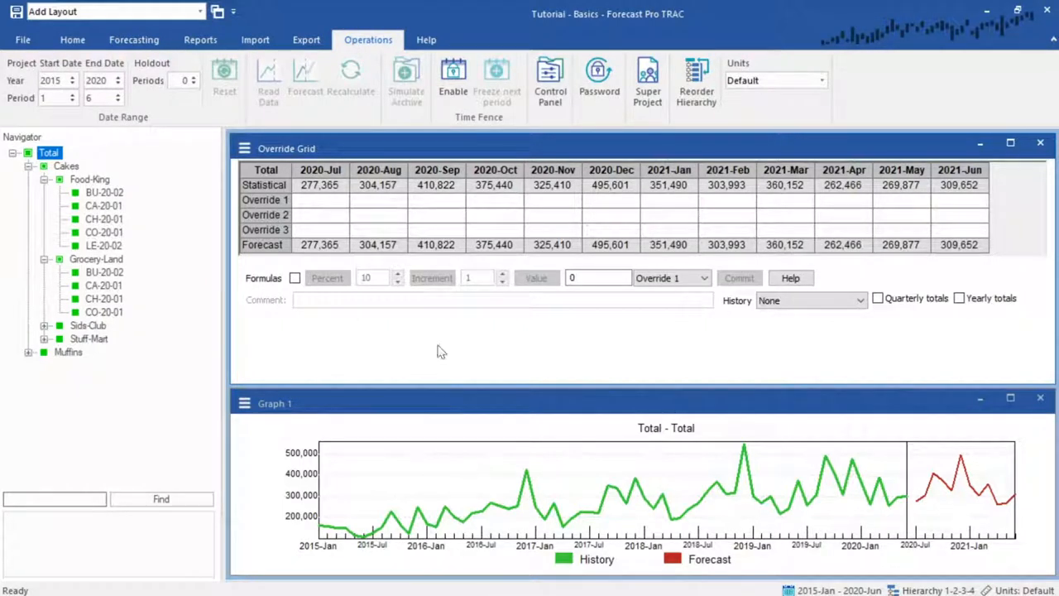
{"action": "left_click", "coordinate": [73, 40]}
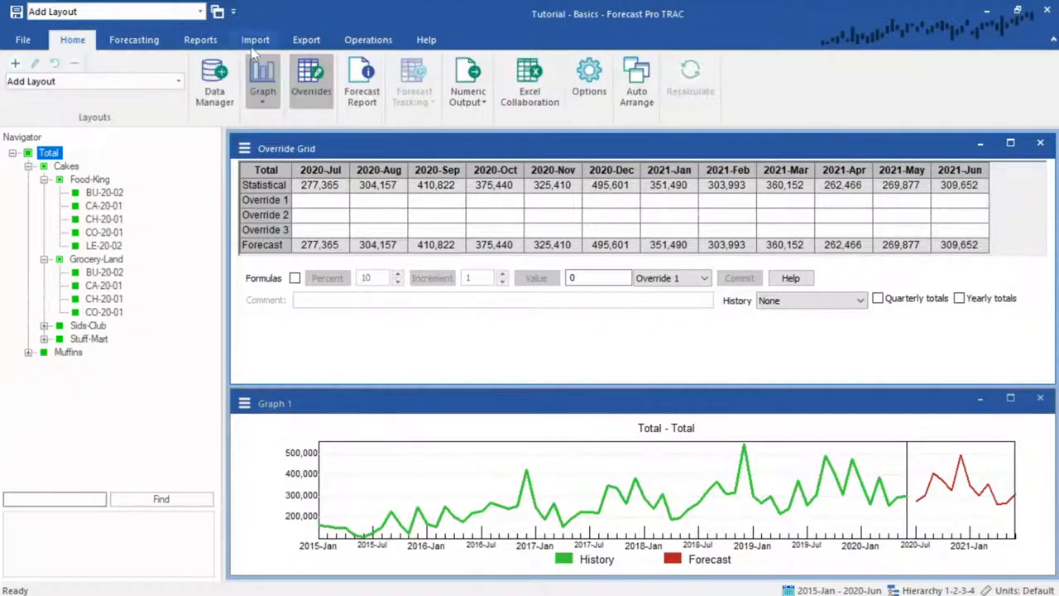
Show the Forecast Report for Total, then for Cakes and items BU-20-02 and CO-20-01
{"action": "left_click", "coordinate": [361, 83]}
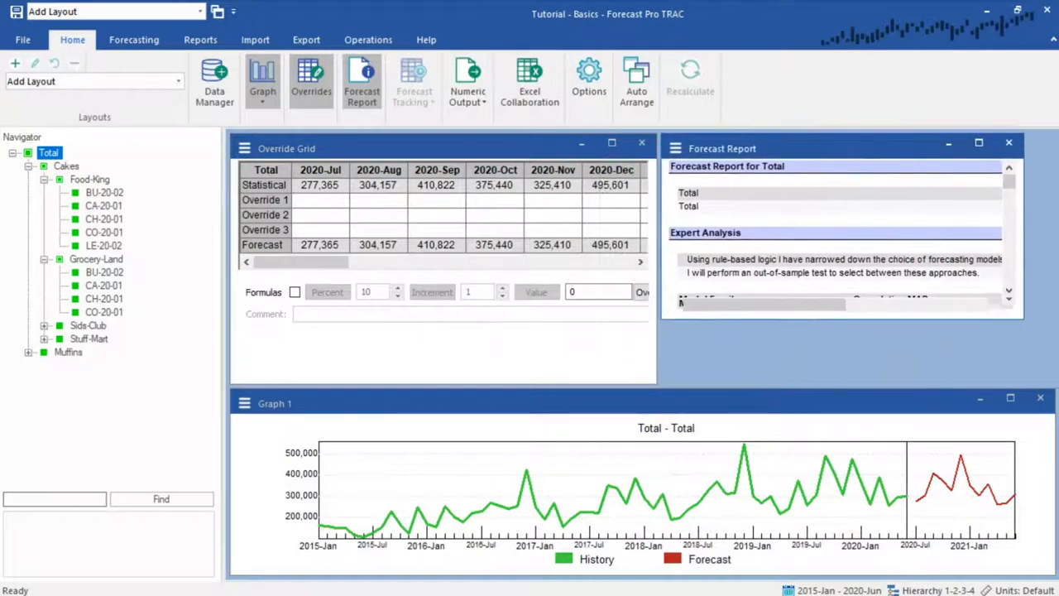
{"action": "scroll", "scroll_direction": "down", "scroll_amount": 3}
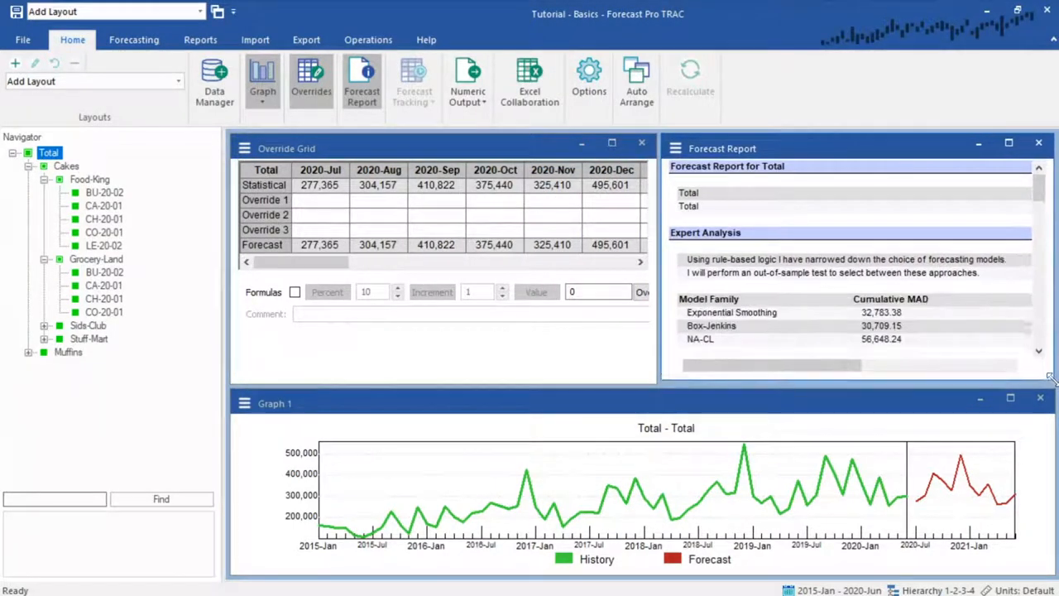
{"action": "left_click", "coordinate": [66, 166]}
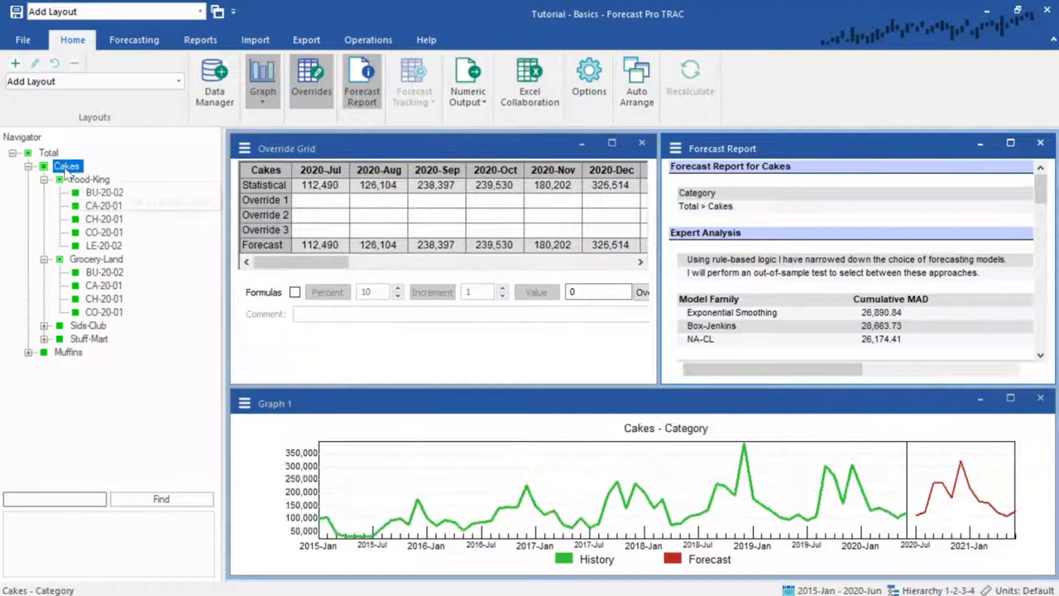
{"action": "left_click", "coordinate": [104, 192]}
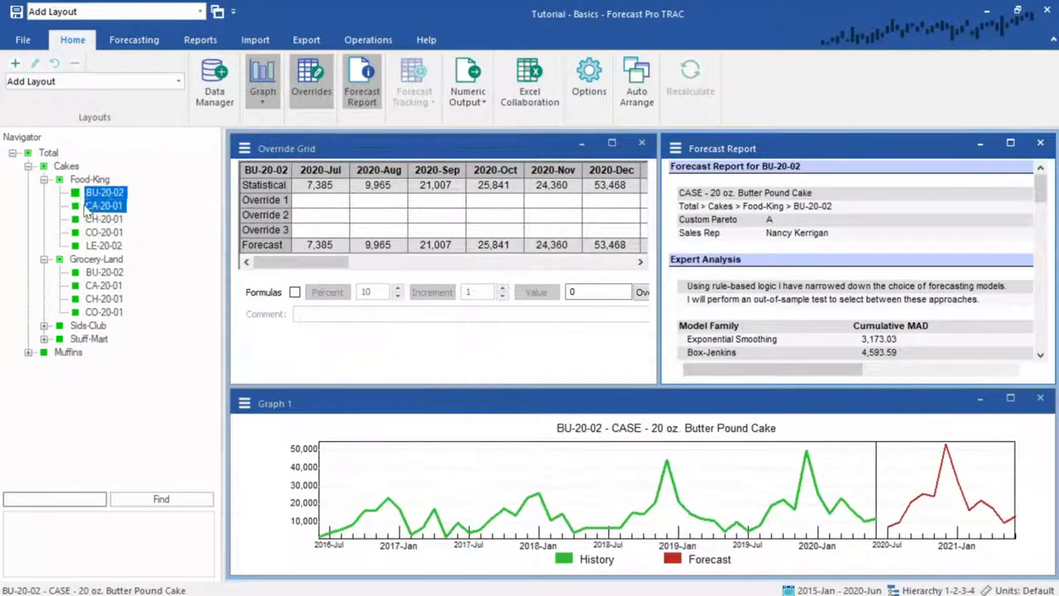
{"action": "left_click", "coordinate": [103, 231]}
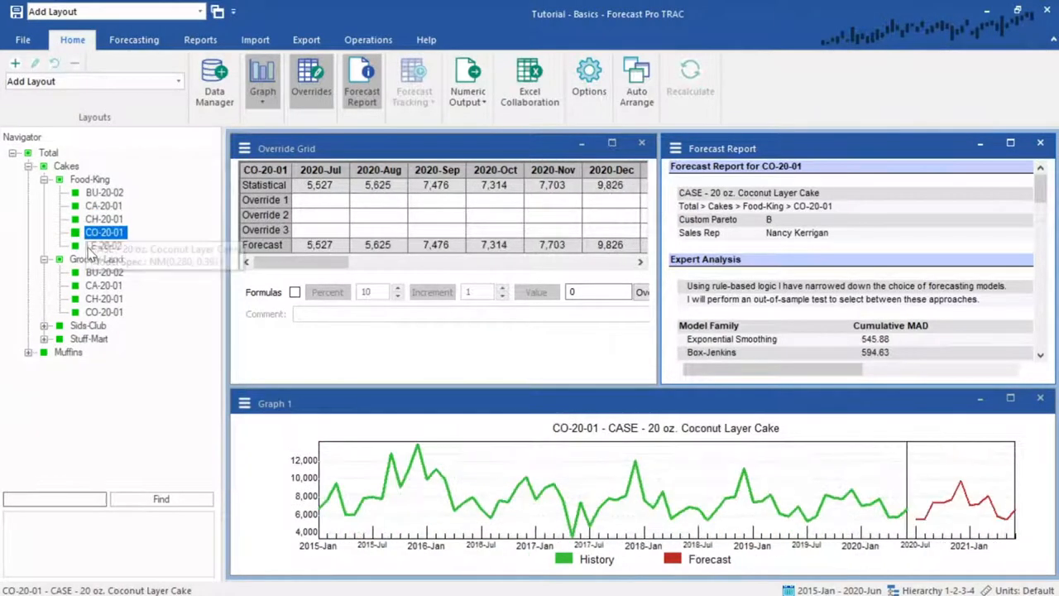
Start a new empty project (Project04) and bring up its Data Manager
{"action": "left_click", "coordinate": [104, 272]}
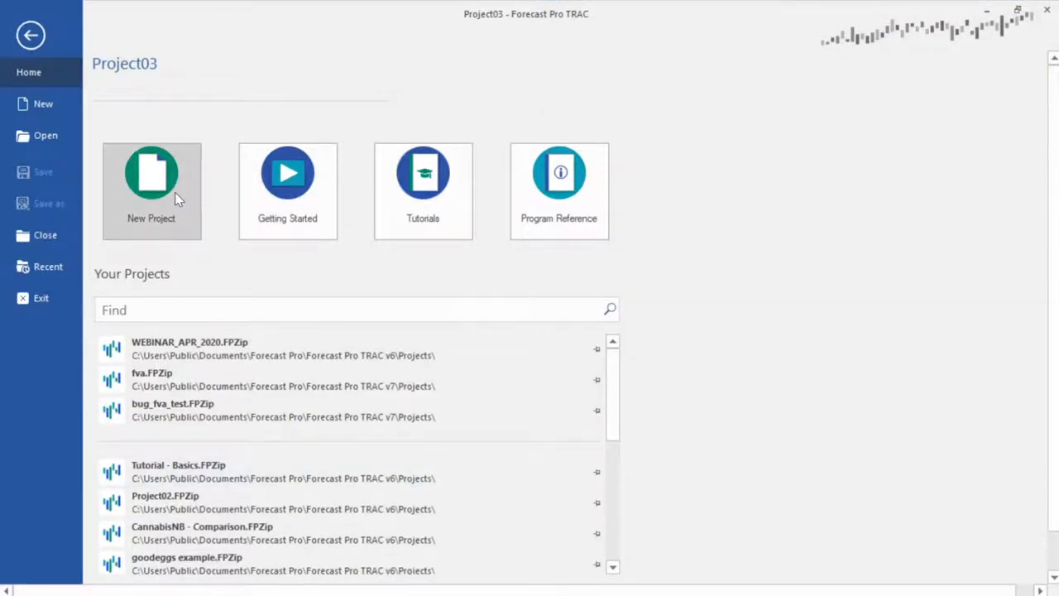
{"action": "left_click", "coordinate": [150, 191]}
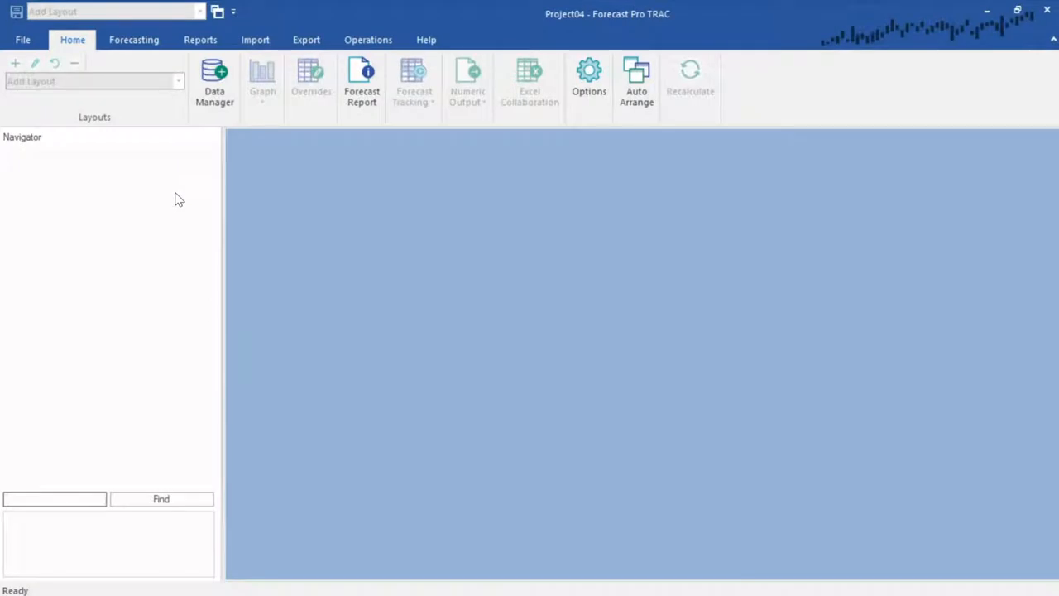
{"action": "mouse_move", "coordinate": [348, 255]}
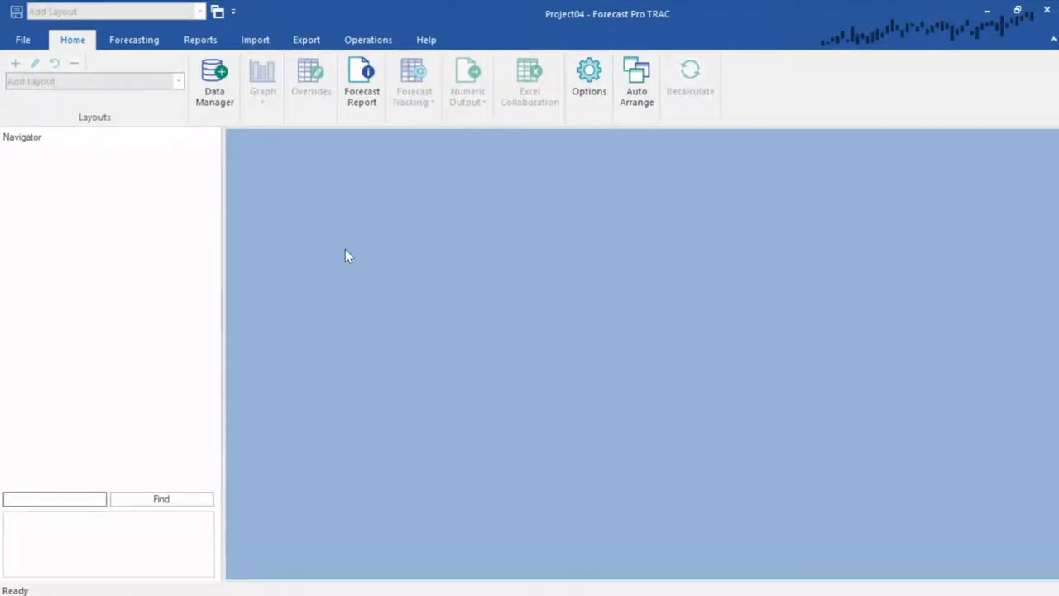
{"action": "left_click", "coordinate": [215, 83]}
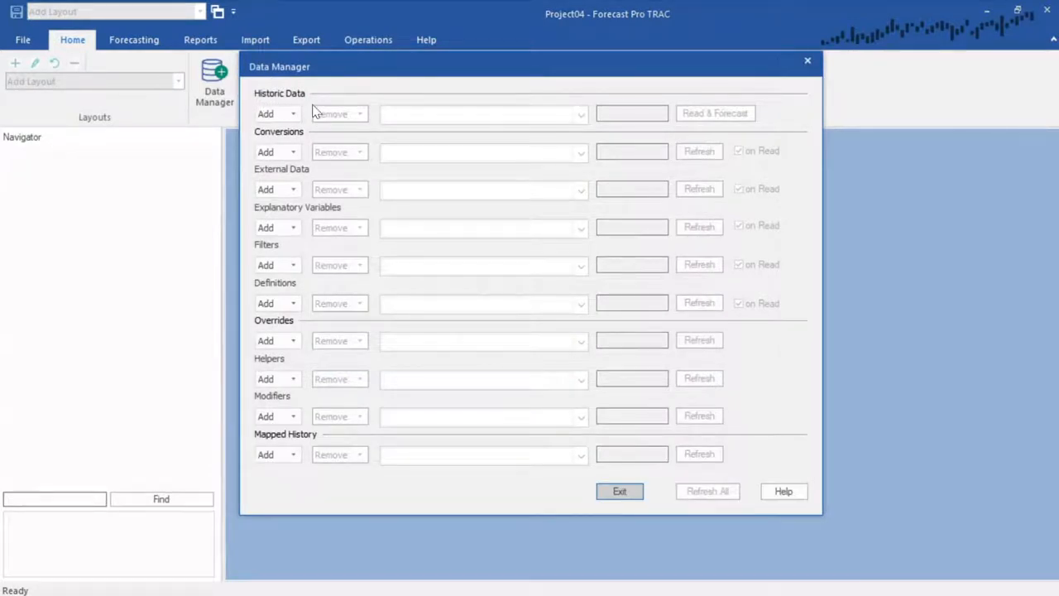
{"action": "mouse_move", "coordinate": [323, 478]}
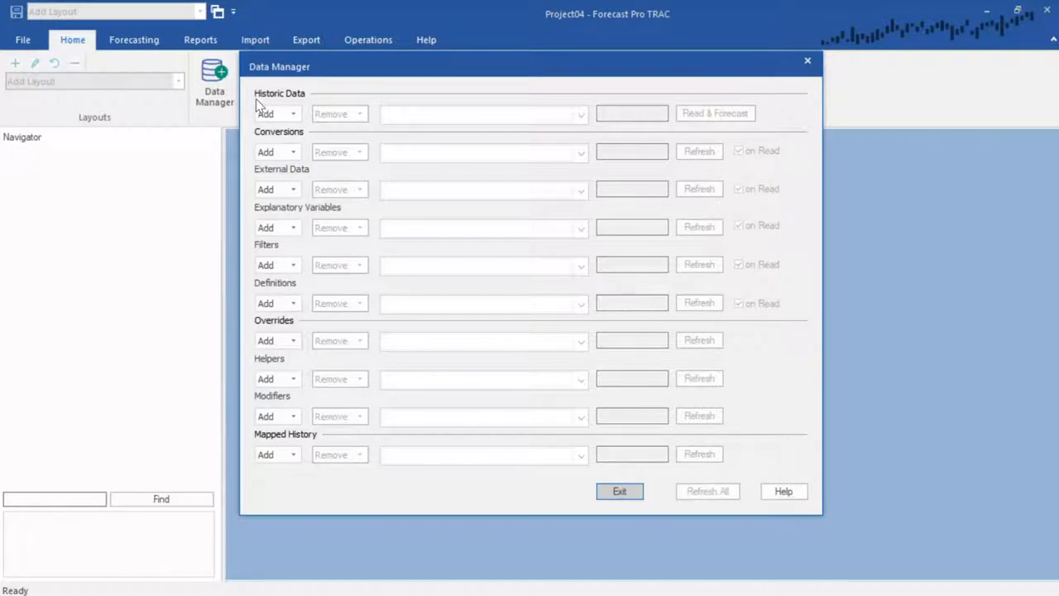
{"action": "mouse_move", "coordinate": [304, 103]}
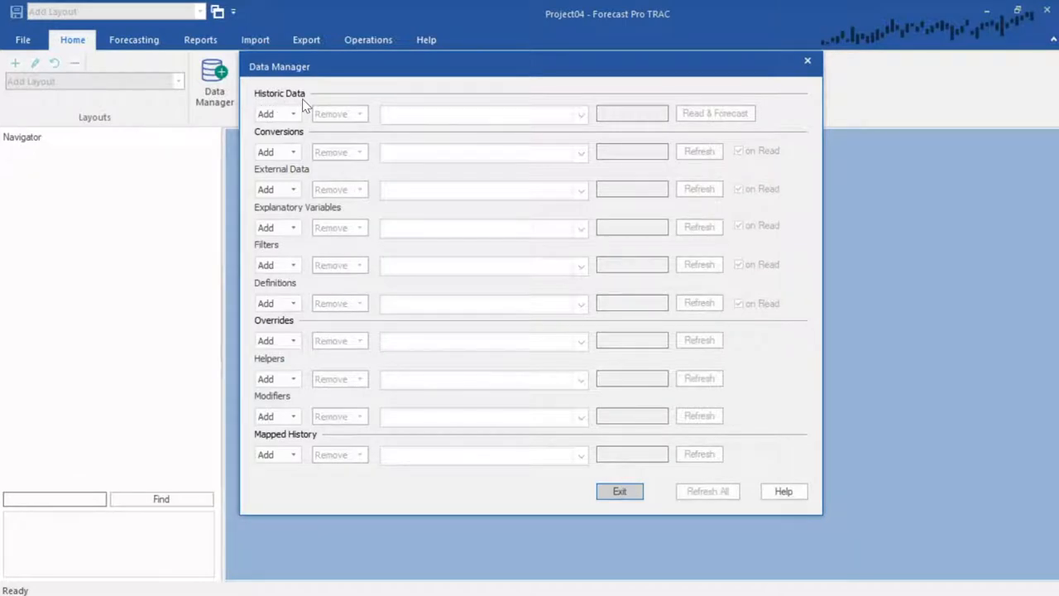
Add 123 Bakery - Historic Data.xlsx as the Excel historic data source and run Read & Forecast
{"action": "left_click", "coordinate": [293, 113]}
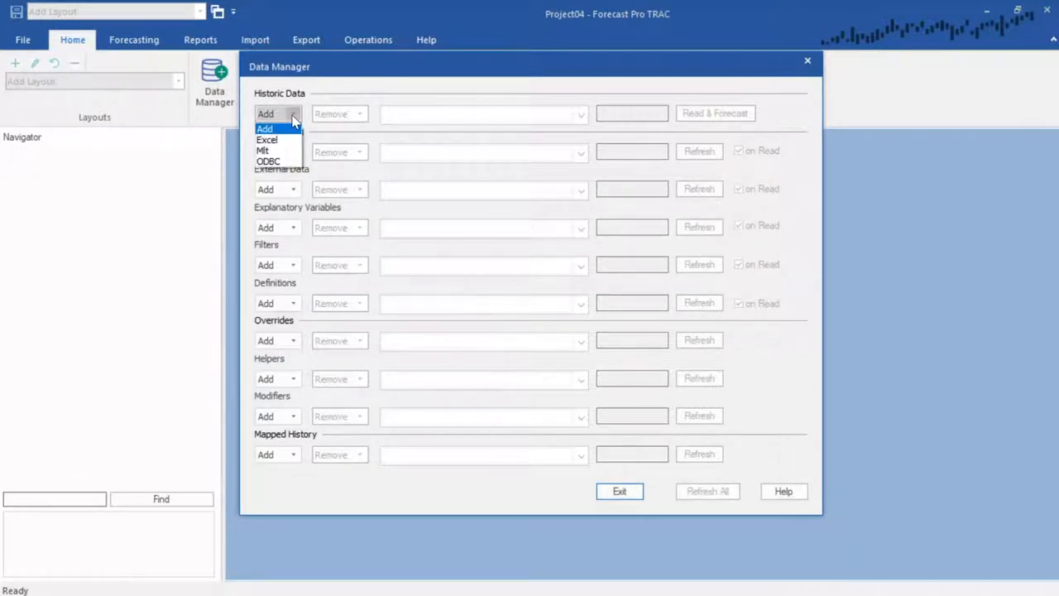
{"action": "mouse_move", "coordinate": [278, 150]}
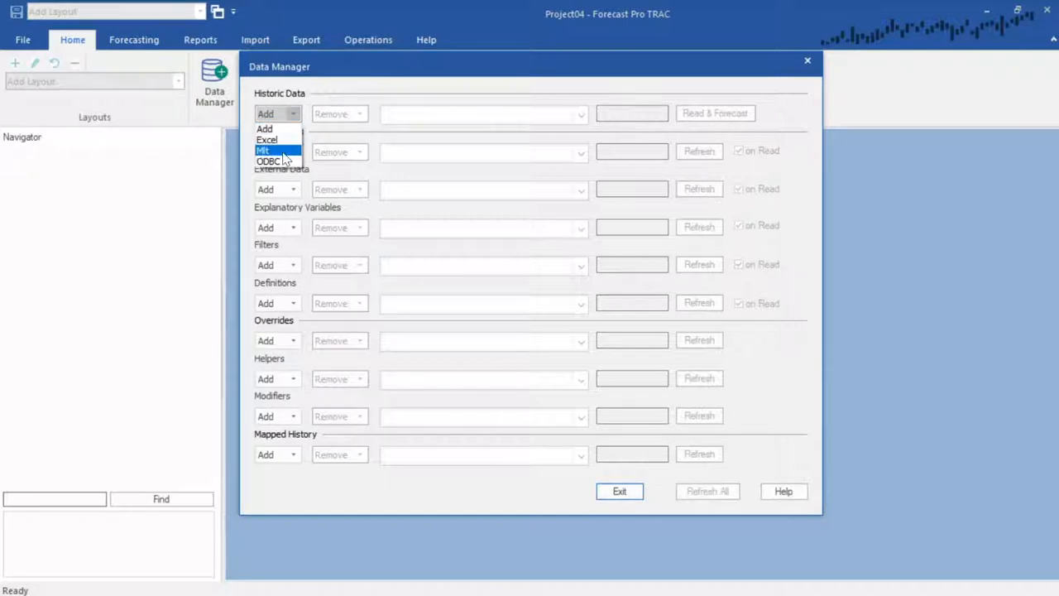
{"action": "mouse_move", "coordinate": [268, 161]}
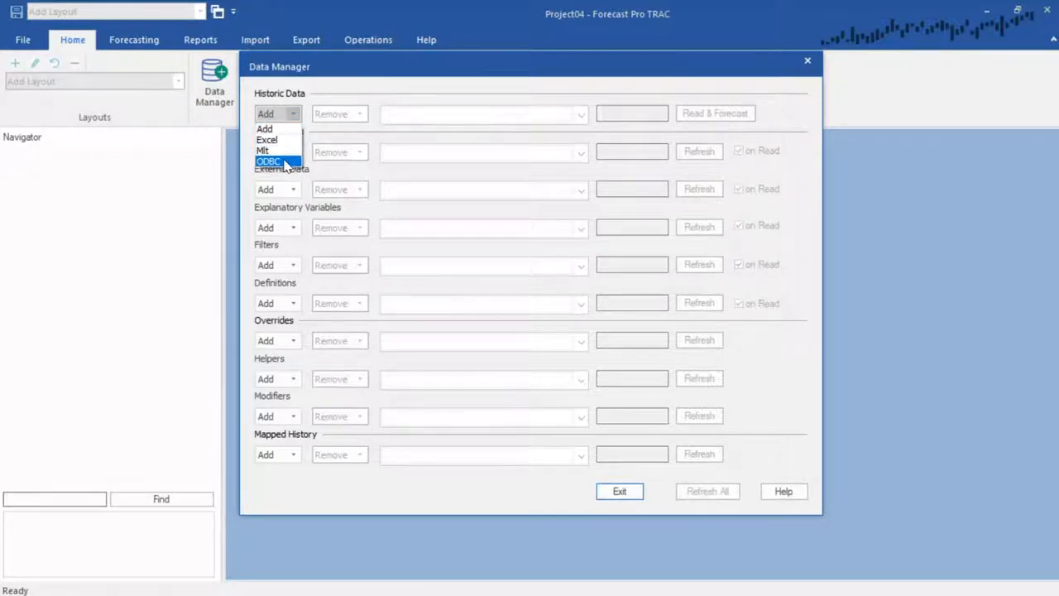
{"action": "left_click", "coordinate": [268, 139]}
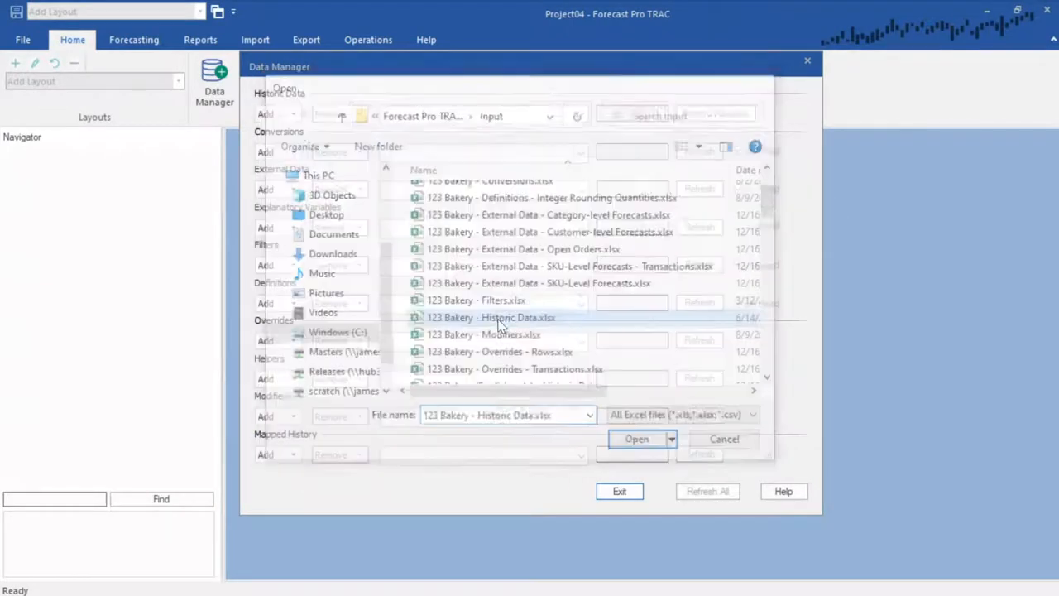
{"action": "left_click", "coordinate": [635, 438]}
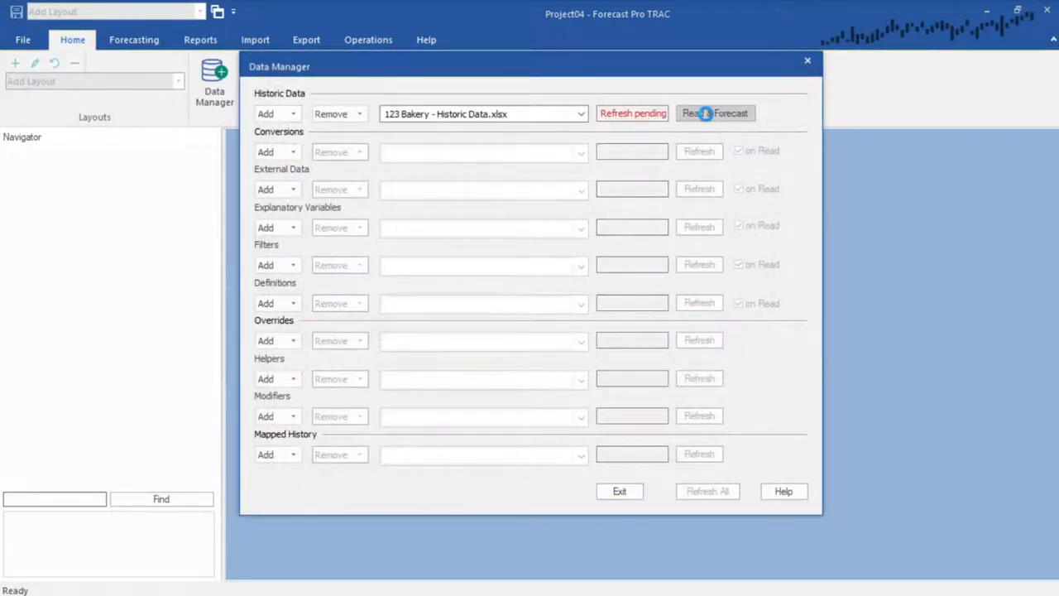
{"action": "left_click", "coordinate": [714, 113]}
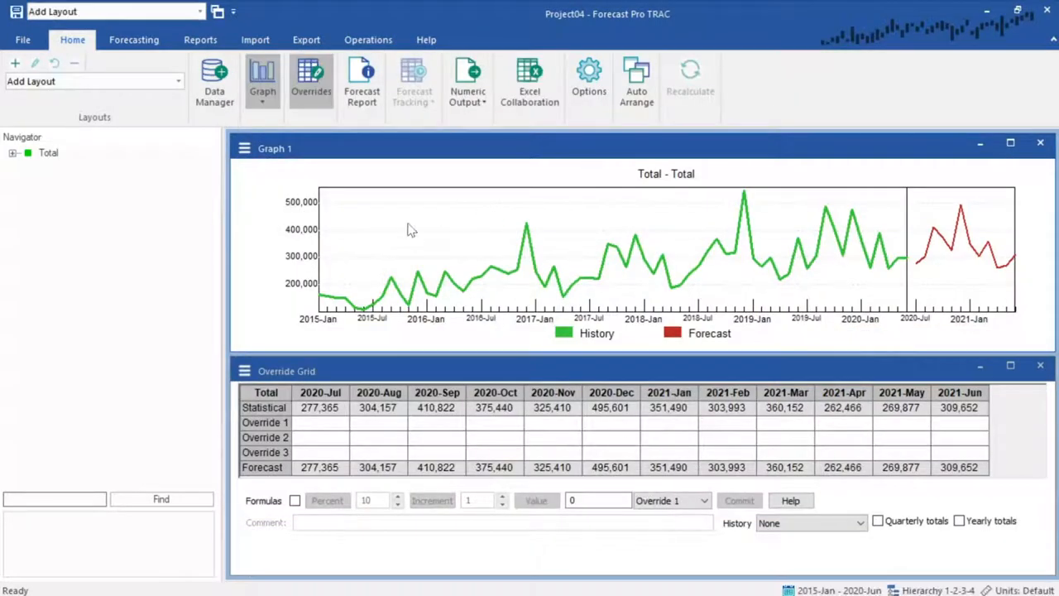
{"action": "mouse_move", "coordinate": [231, 156]}
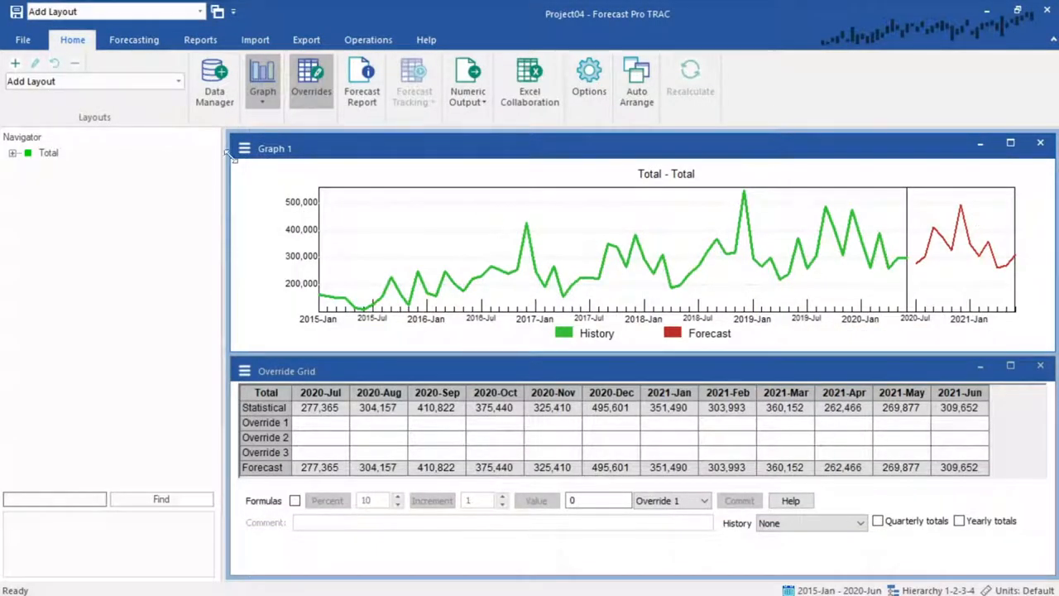
Expand Total to show Cakes and Muffins, then switch to the bakery workbook in Excel
{"action": "left_click", "coordinate": [13, 152]}
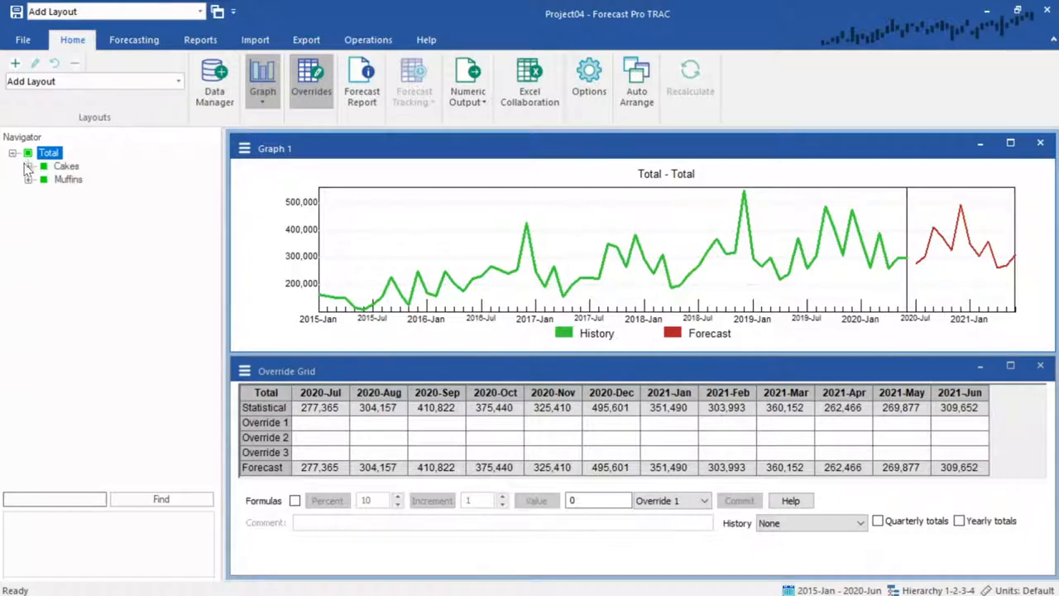
{"action": "left_click", "coordinate": [28, 166]}
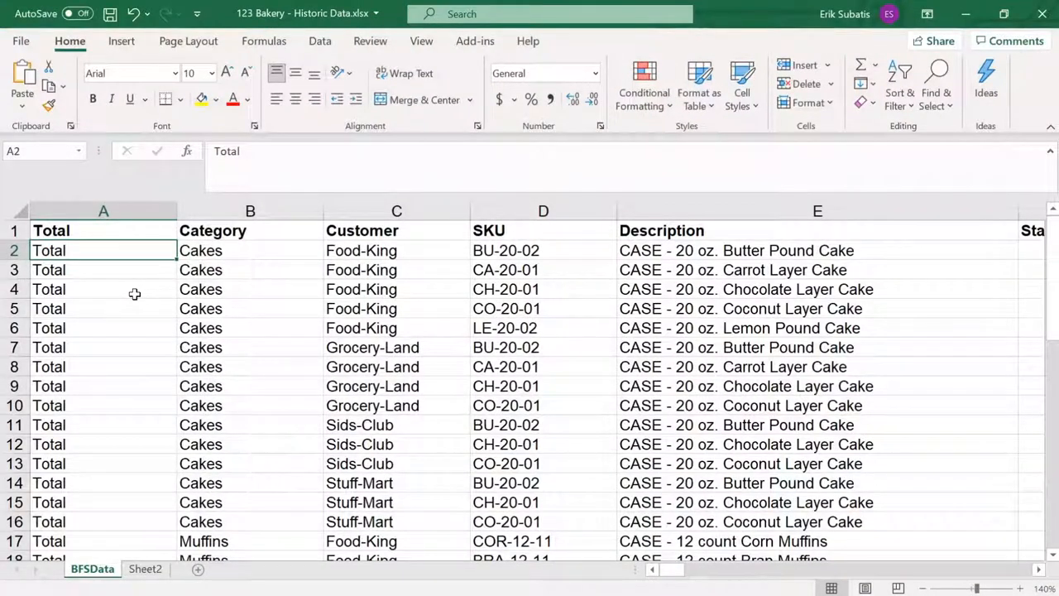
Highlight the hierarchy columns Total through SKU, then the SKU and Description columns
{"action": "left_click", "coordinate": [102, 211]}
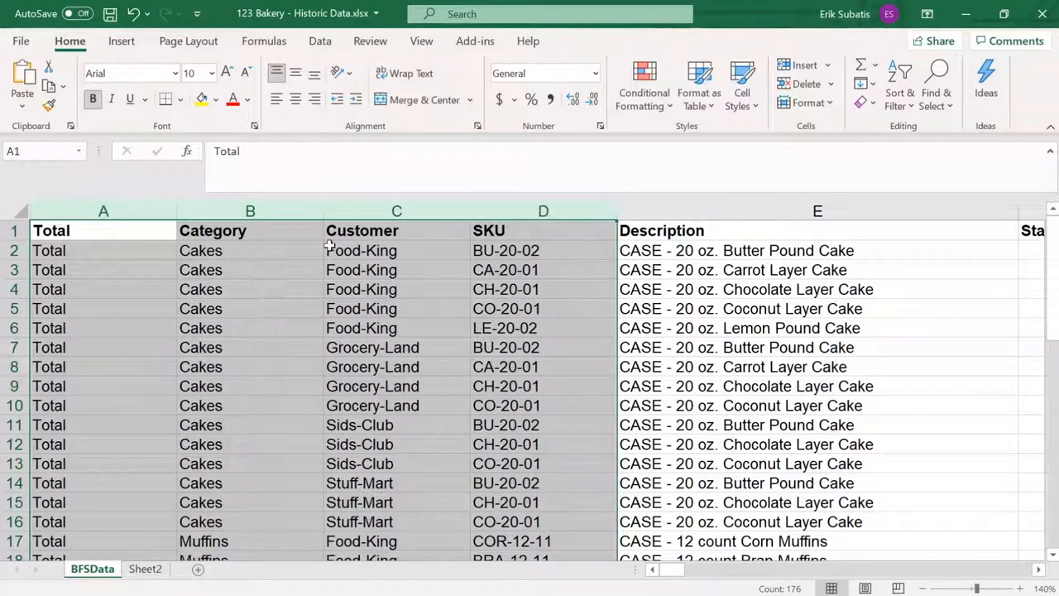
{"action": "mouse_move", "coordinate": [168, 278]}
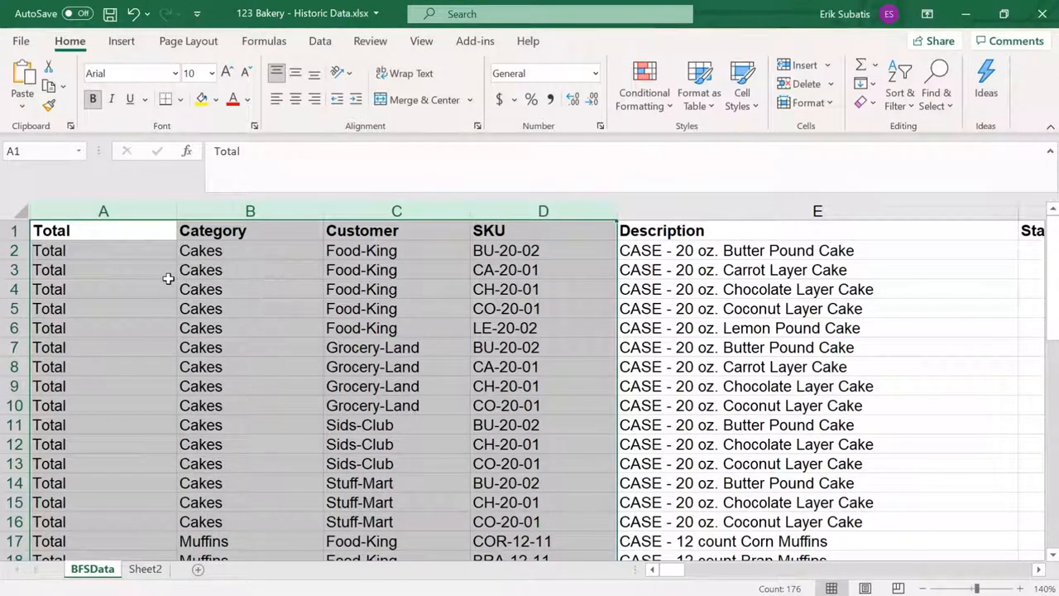
{"action": "left_click", "coordinate": [103, 212]}
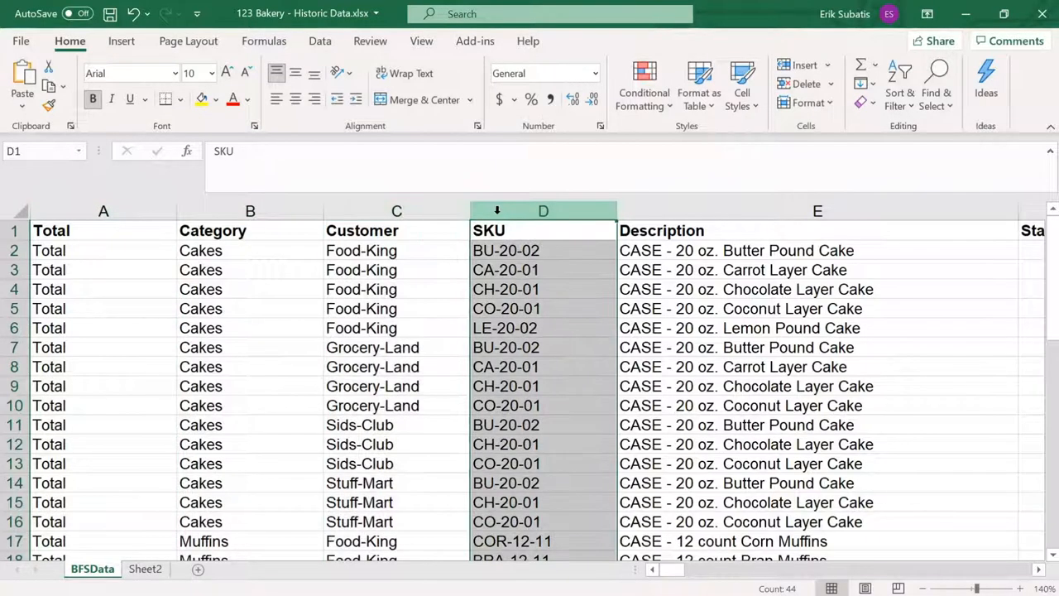
{"action": "left_click", "coordinate": [818, 212]}
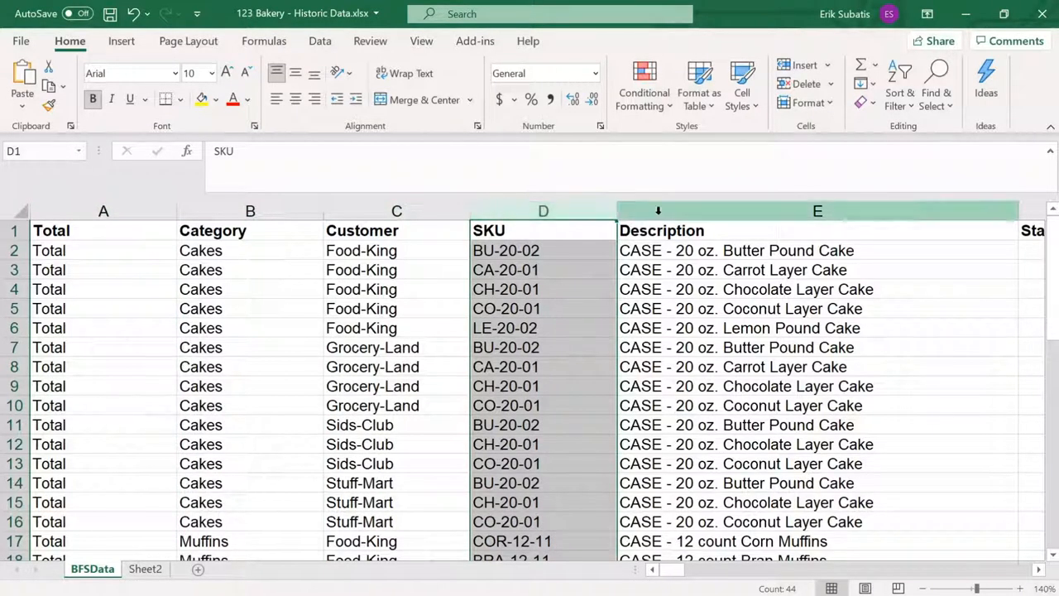
{"action": "left_click", "coordinate": [817, 230]}
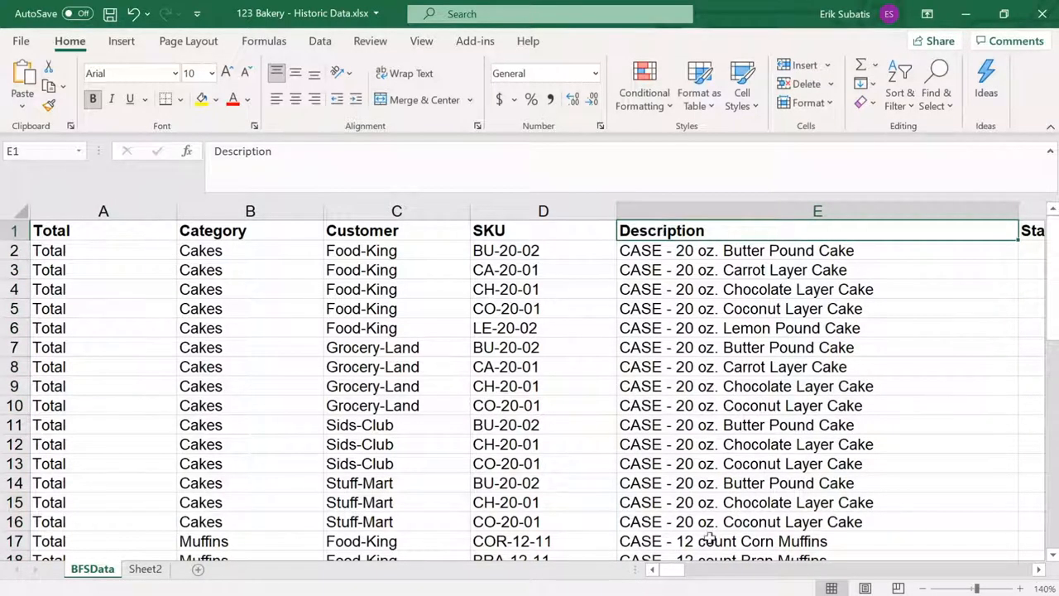
Highlight the date-setting columns Starting Year through Periods Per Cycle
{"action": "scroll", "scroll_direction": "right", "scroll_amount": 3}
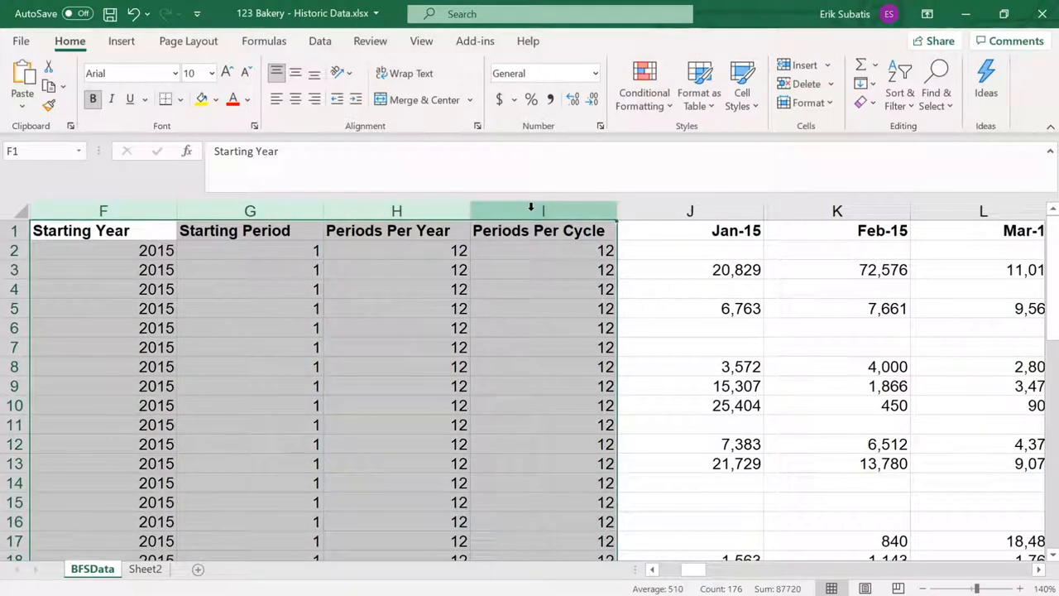
{"action": "left_click", "coordinate": [688, 230]}
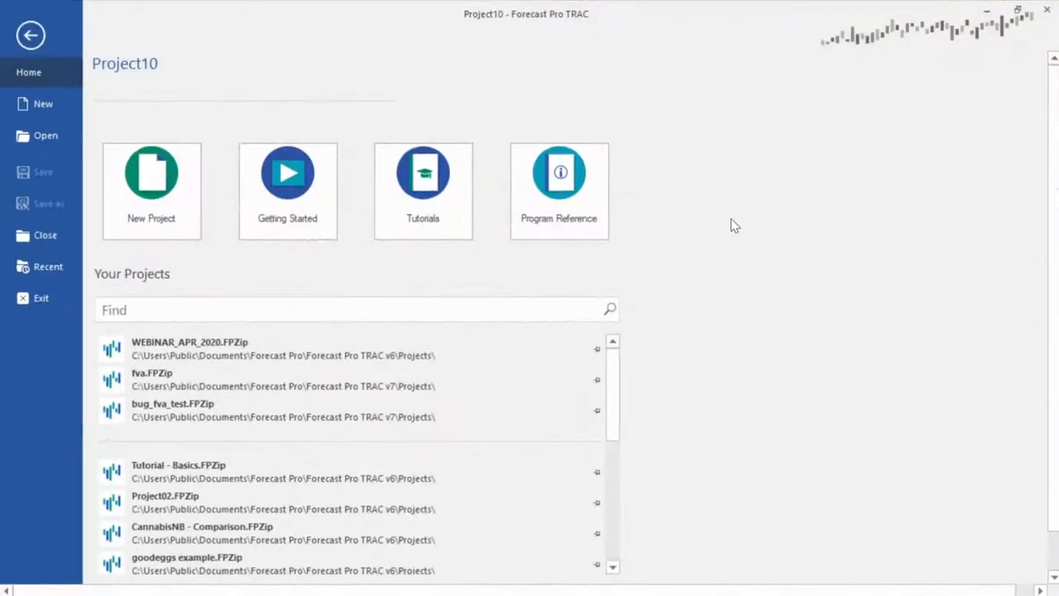
Create Project11, add 123 Bakery - Historic Data.xlsx in Data Manager and run Read & Forecast
{"action": "left_click", "coordinate": [30, 34]}
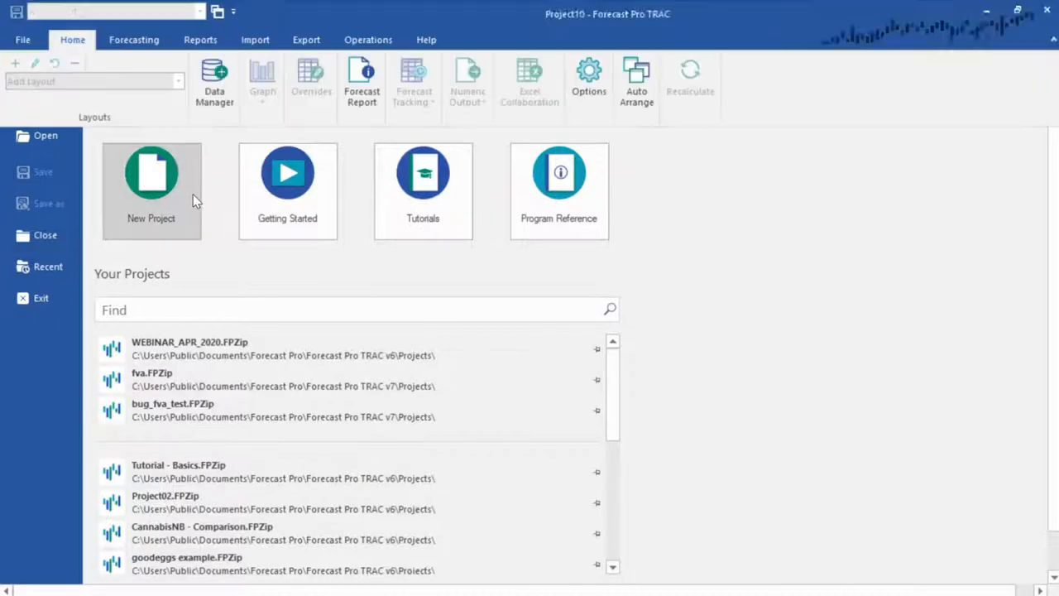
{"action": "left_click", "coordinate": [151, 173]}
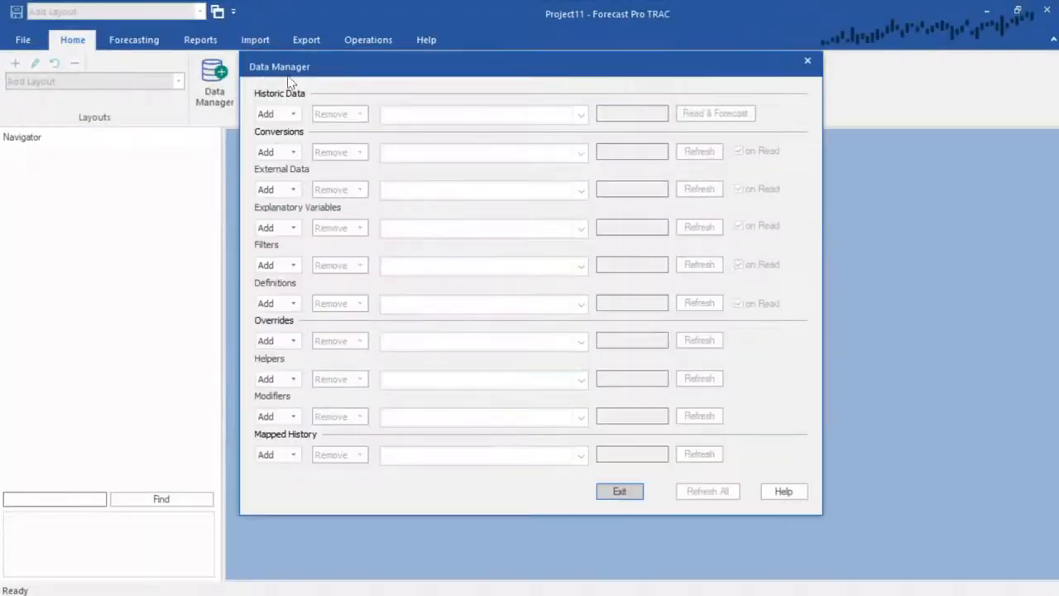
{"action": "left_click", "coordinate": [265, 112]}
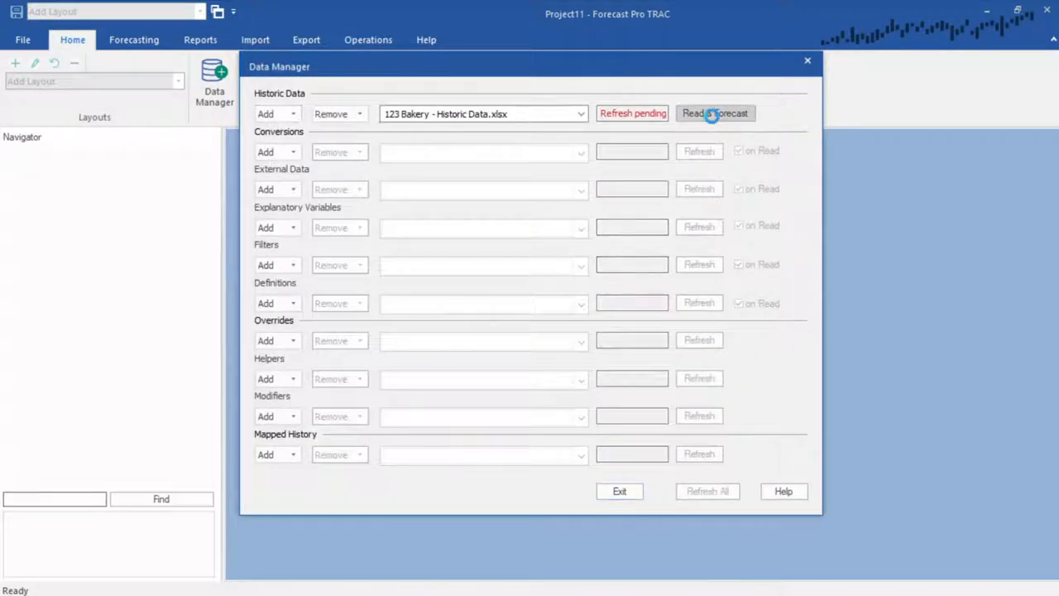
{"action": "left_click", "coordinate": [715, 113]}
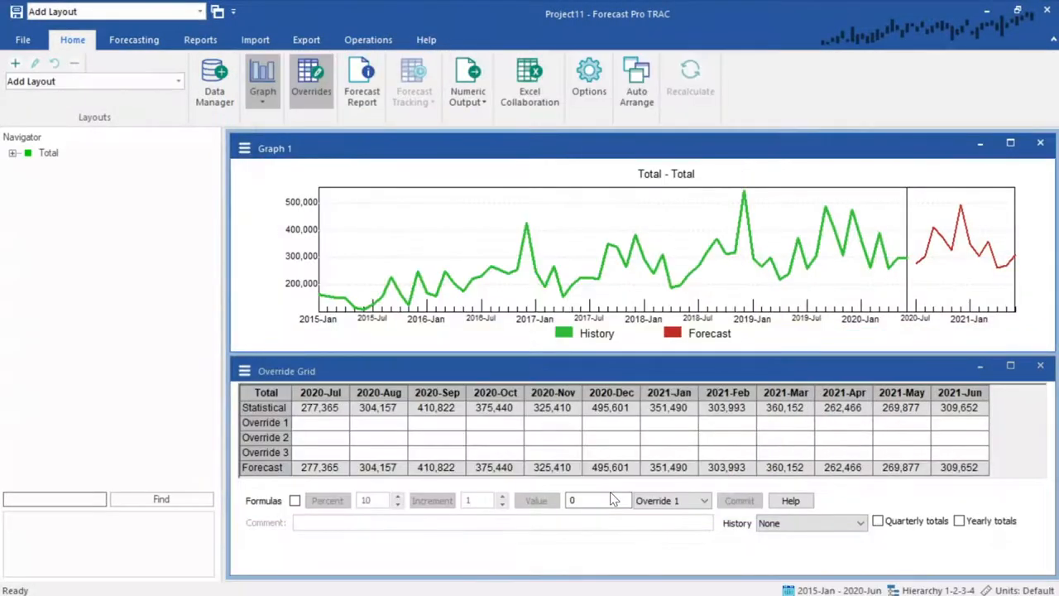
From the Reports ribbon, bring up the Numeric Output report of bakery point forecasts
{"action": "left_click", "coordinate": [132, 40]}
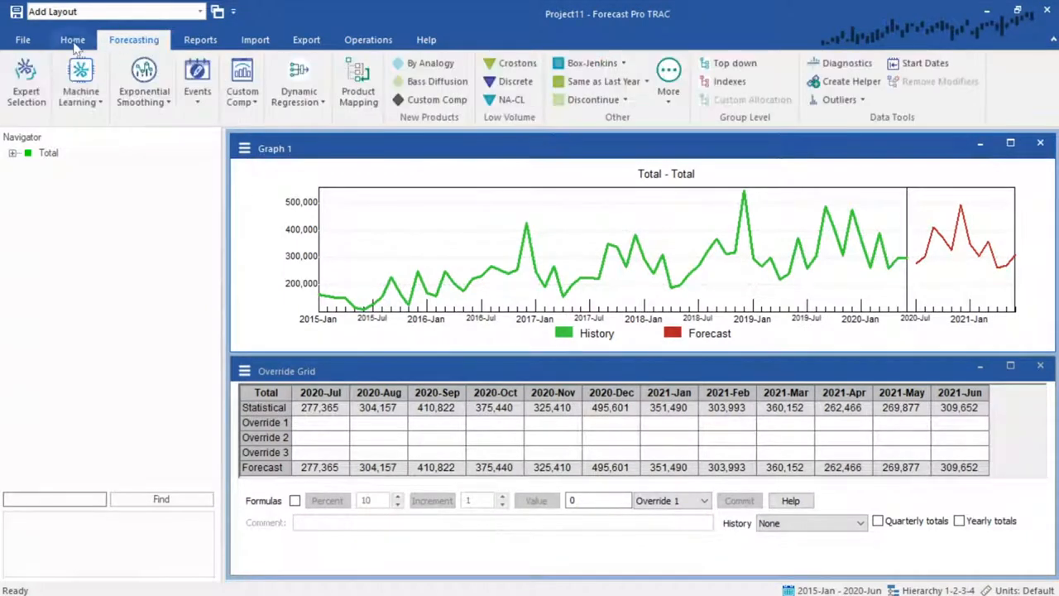
{"action": "mouse_move", "coordinate": [26, 80]}
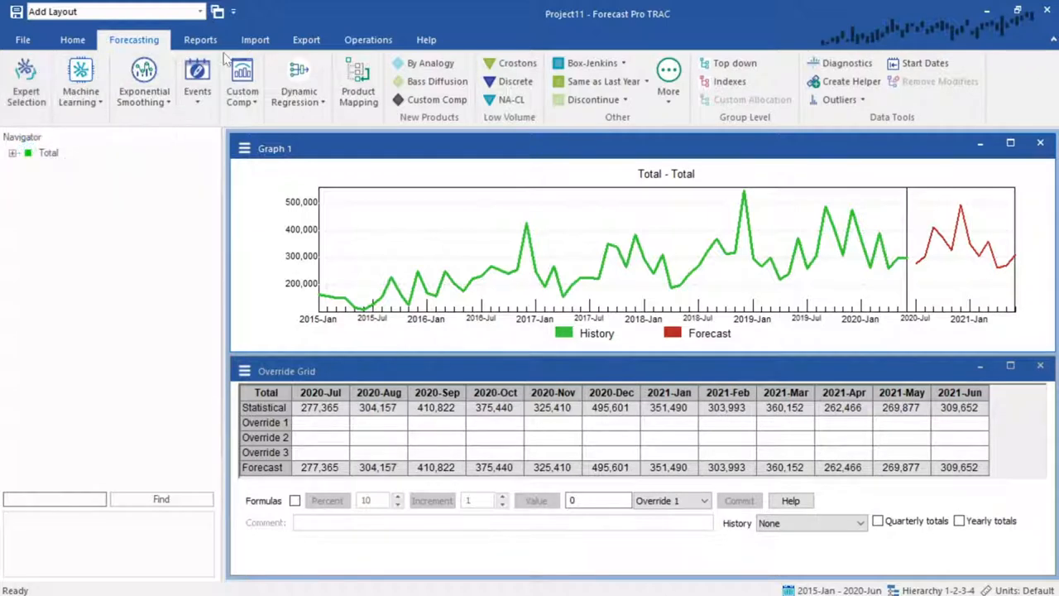
{"action": "left_click", "coordinate": [200, 39]}
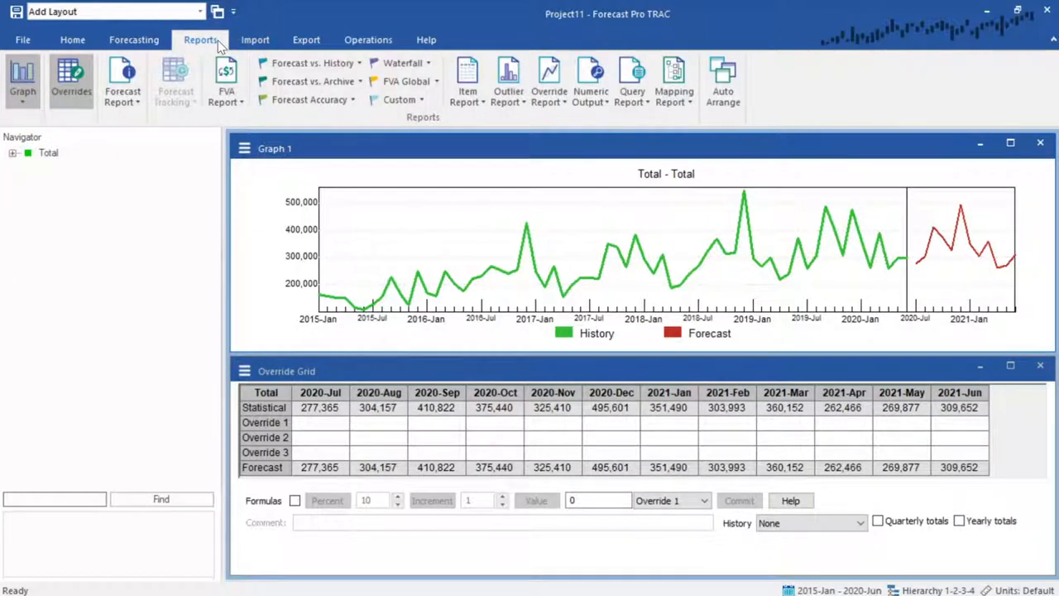
{"action": "mouse_move", "coordinate": [591, 79]}
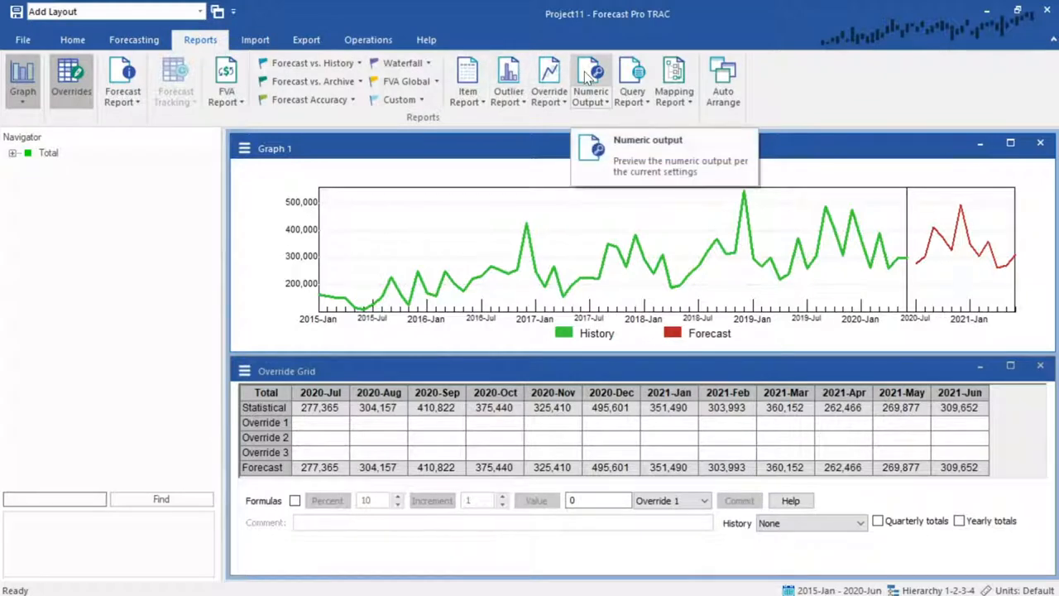
{"action": "left_click", "coordinate": [590, 81]}
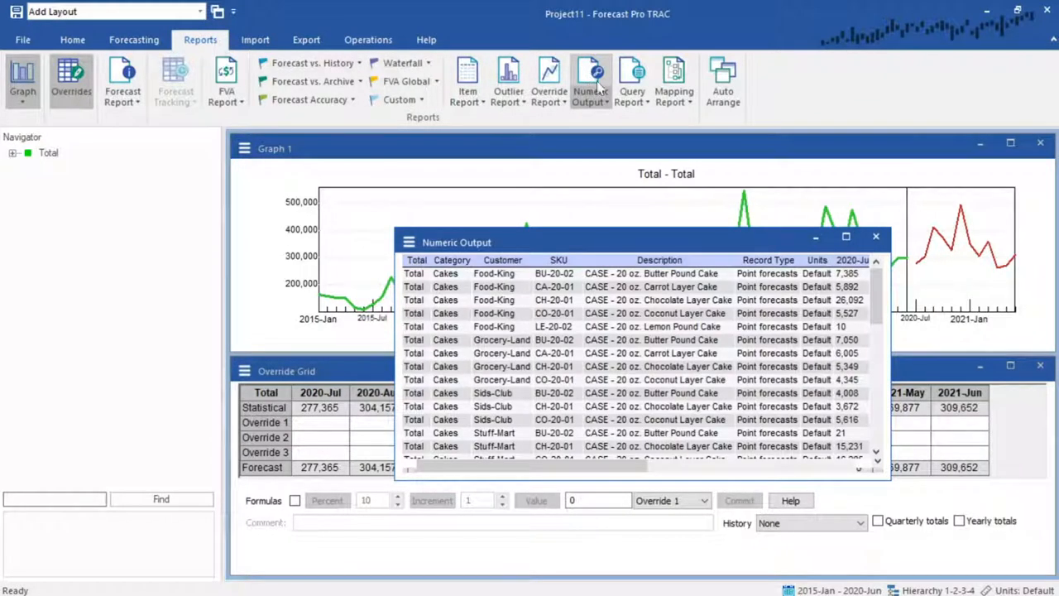
Maximize the Numeric Output window and save the page to Excel in the Output folder
{"action": "left_click", "coordinate": [845, 235]}
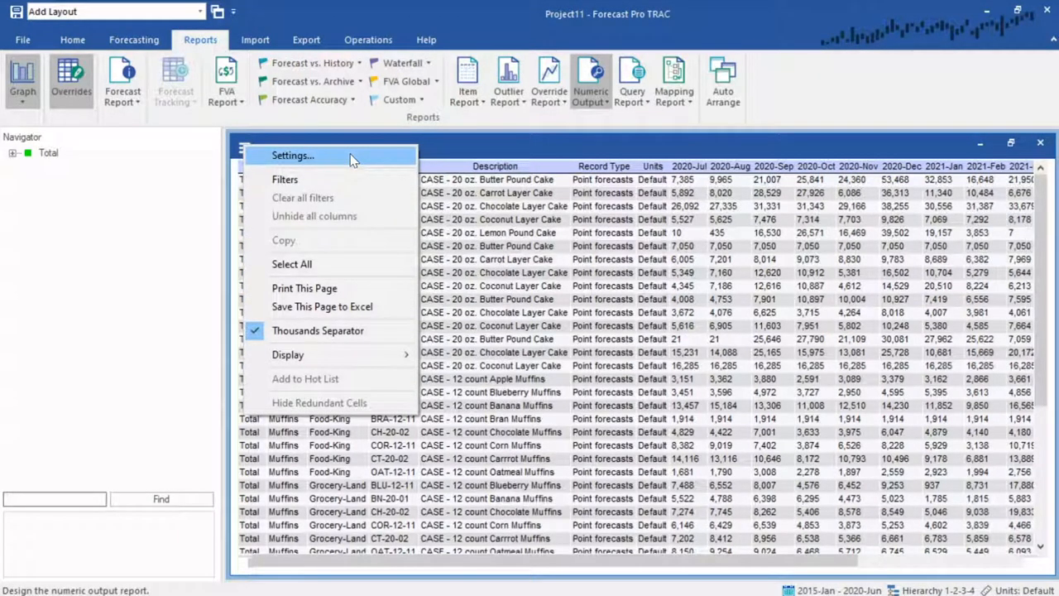
{"action": "left_click", "coordinate": [306, 40]}
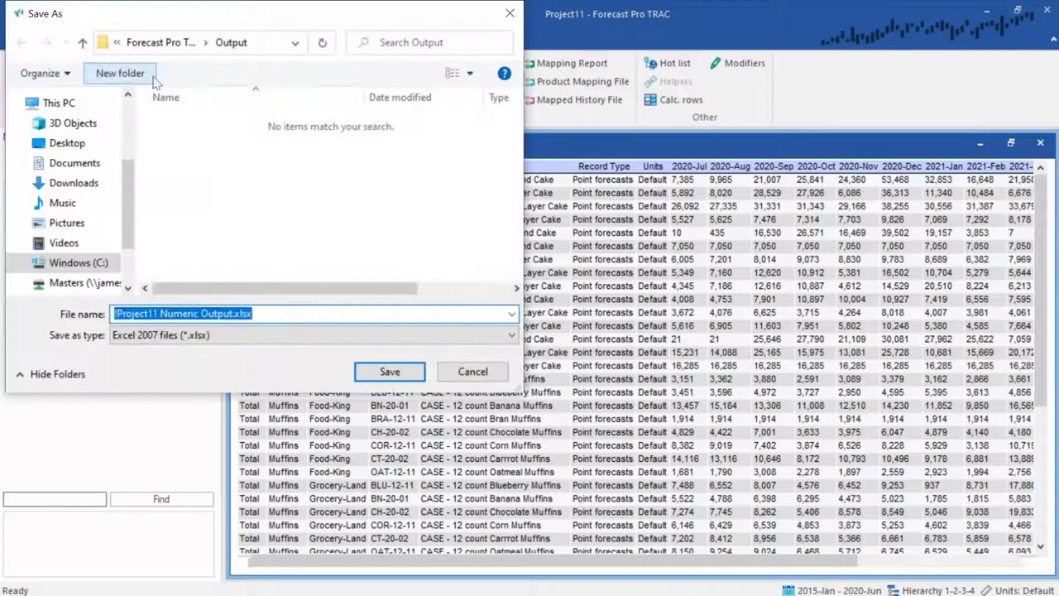
{"action": "mouse_move", "coordinate": [400, 289]}
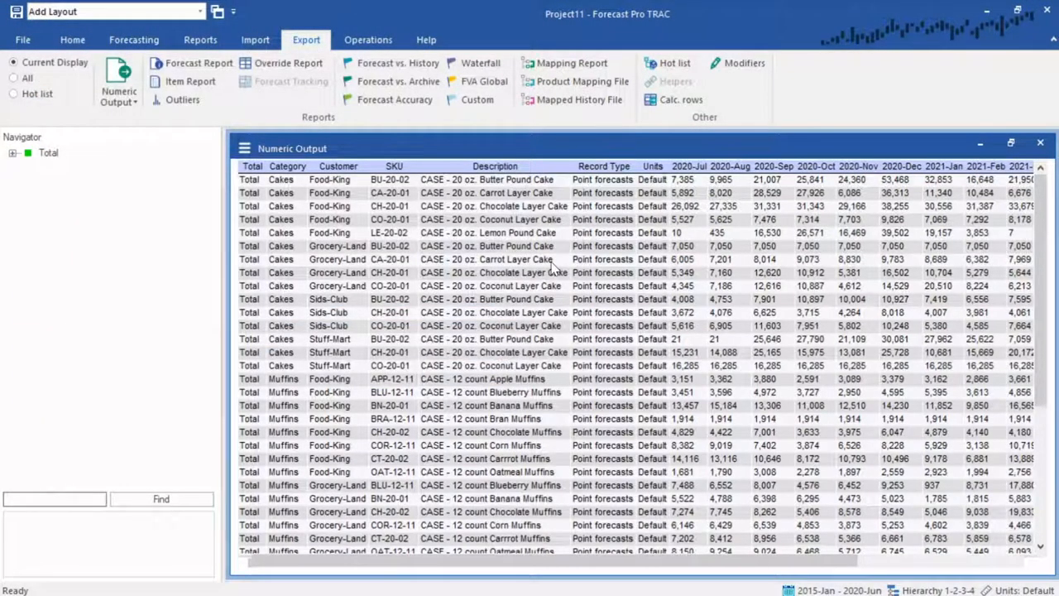
Use the report's right-click menu to save the page to Excel and return to Home
{"action": "right_click", "coordinate": [538, 264]}
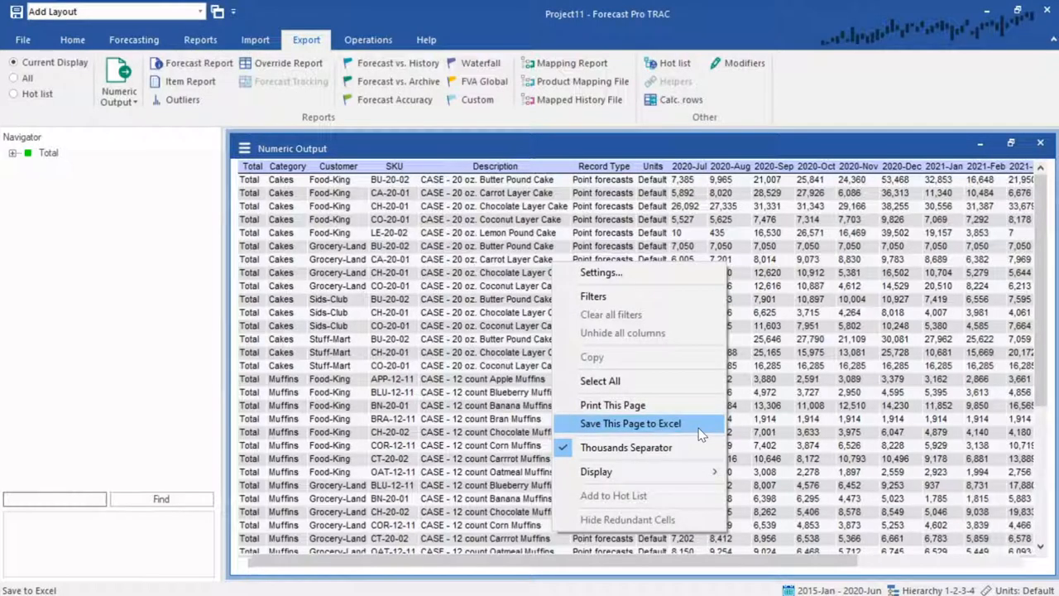
{"action": "left_click", "coordinate": [73, 39]}
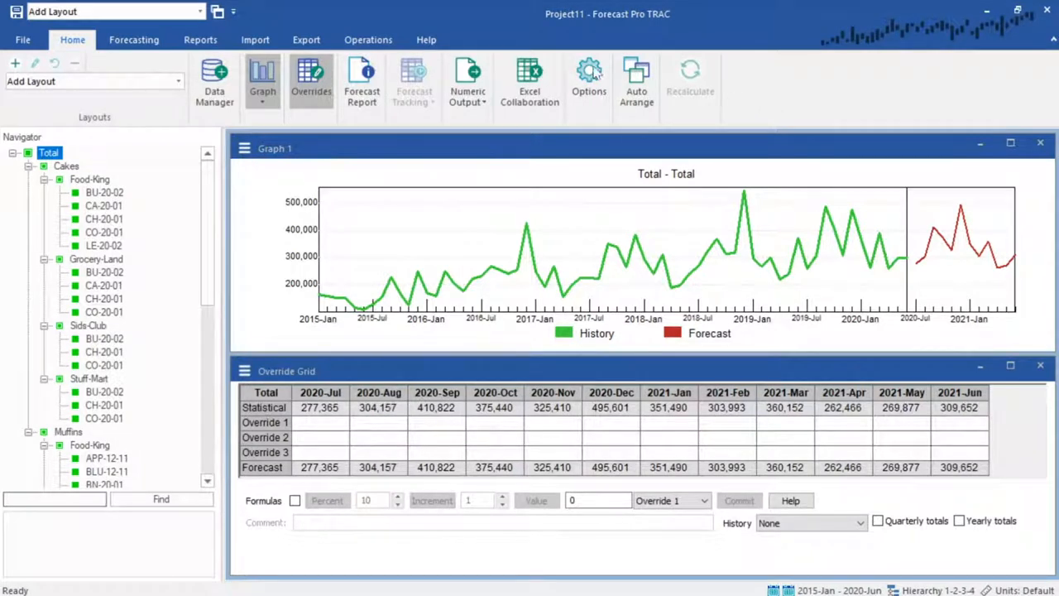
Show the Help resources, then open the Forecast Pro TRAC v7 Projects sample folder
{"action": "left_click", "coordinate": [427, 39]}
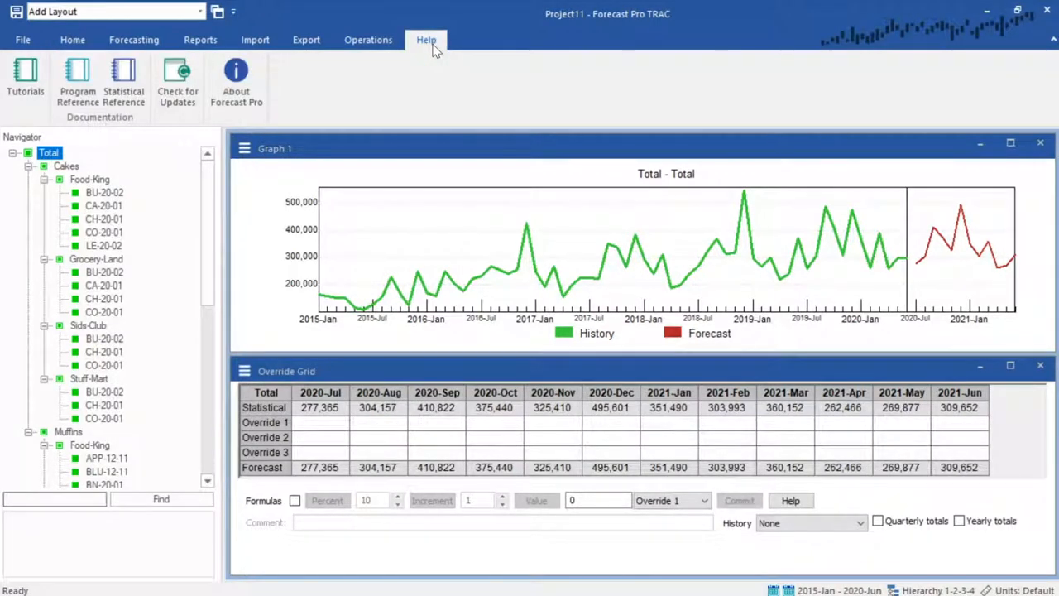
{"action": "mouse_move", "coordinate": [359, 47]}
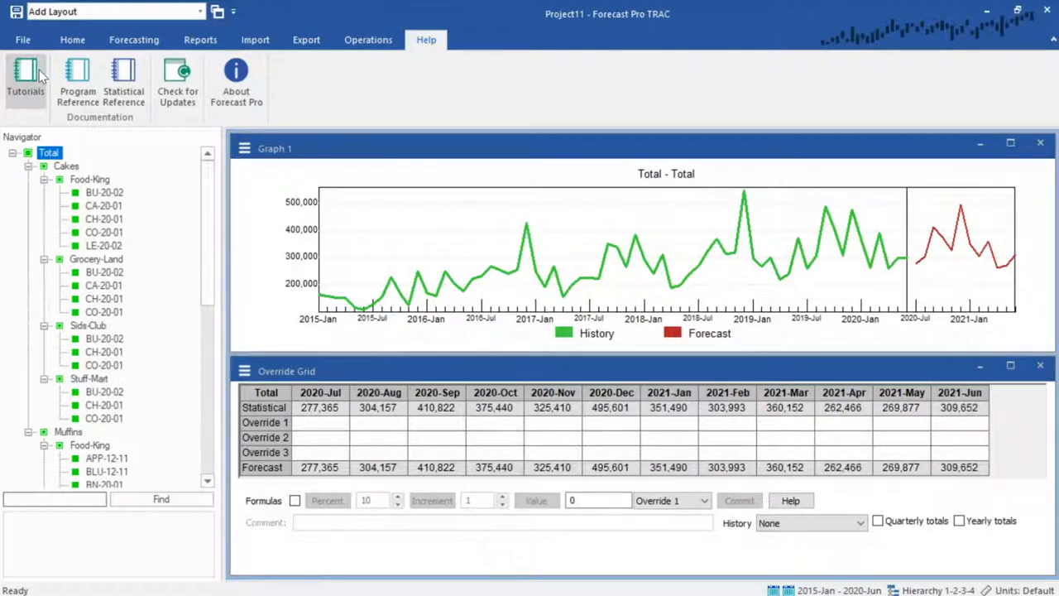
{"action": "mouse_move", "coordinate": [77, 80]}
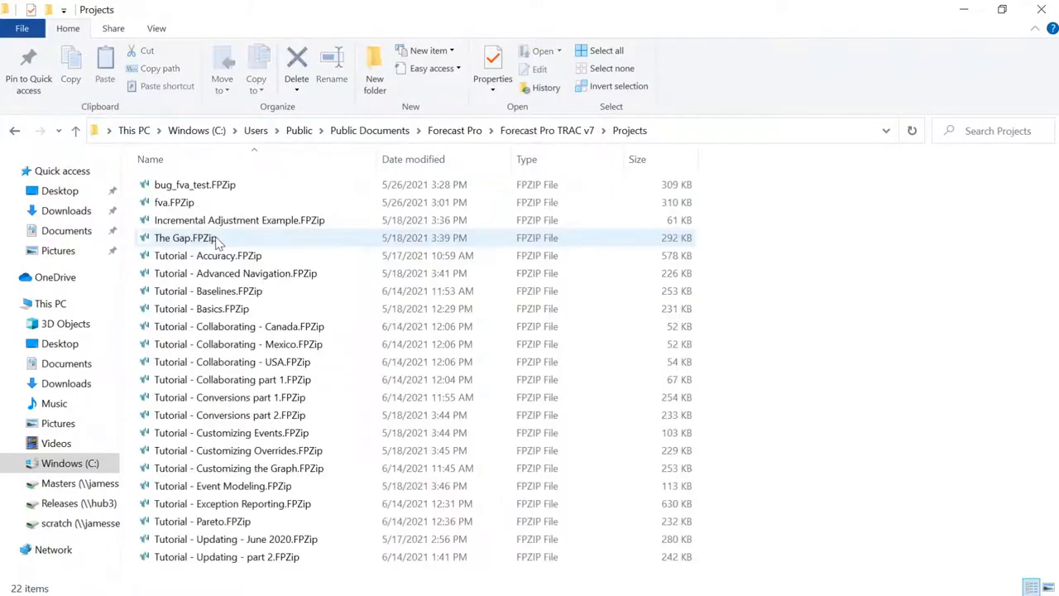
{"action": "left_click", "coordinate": [238, 326]}
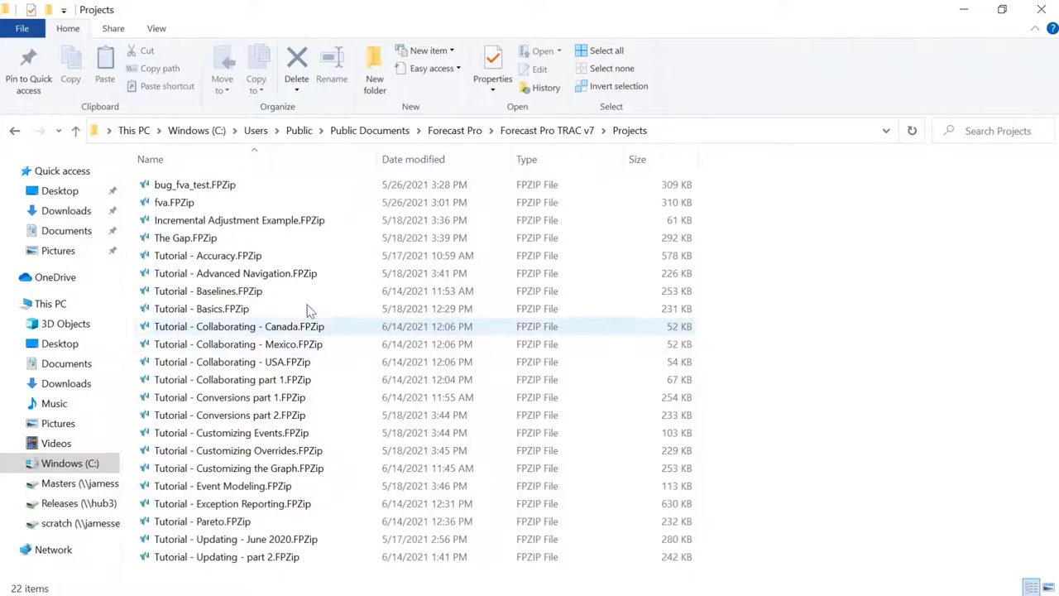